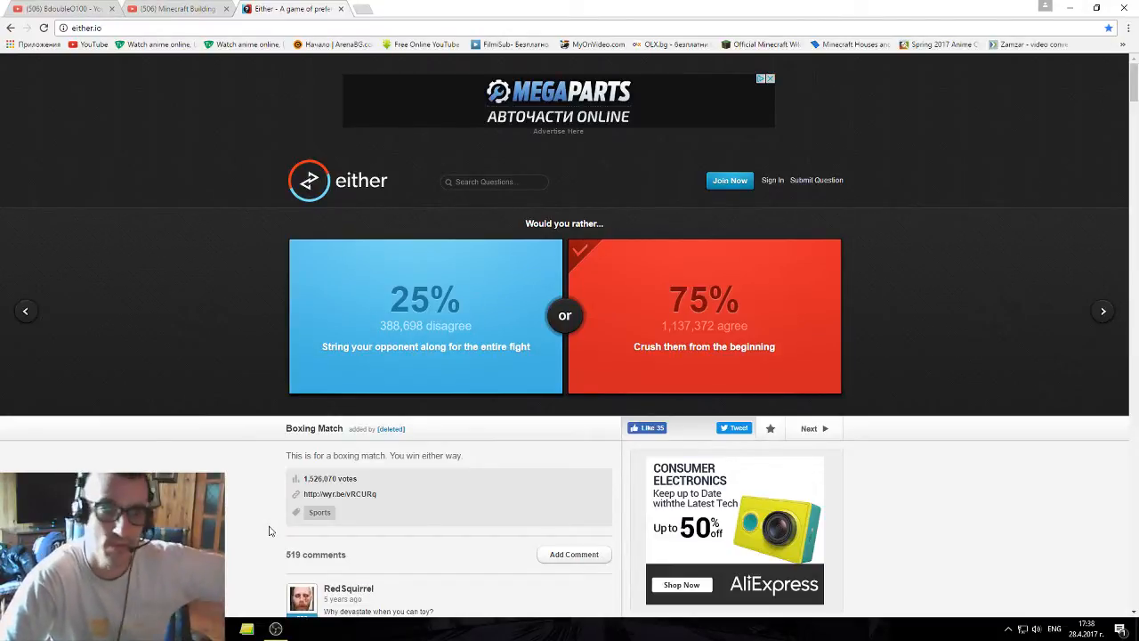
pyautogui.moveTo(245, 549)
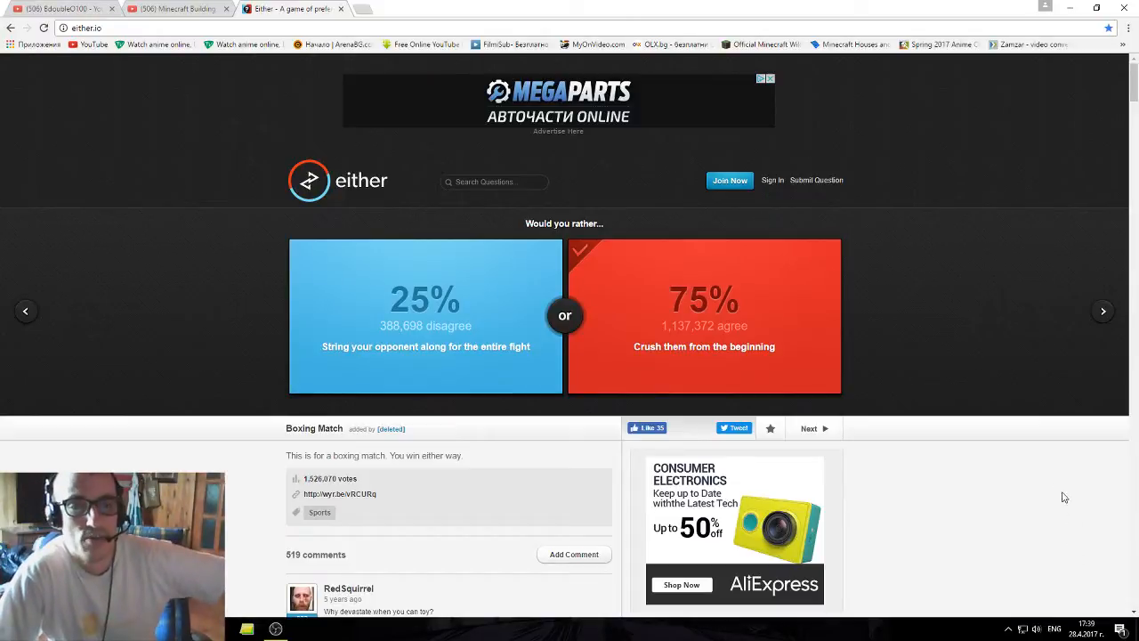
pyautogui.moveTo(1036, 443)
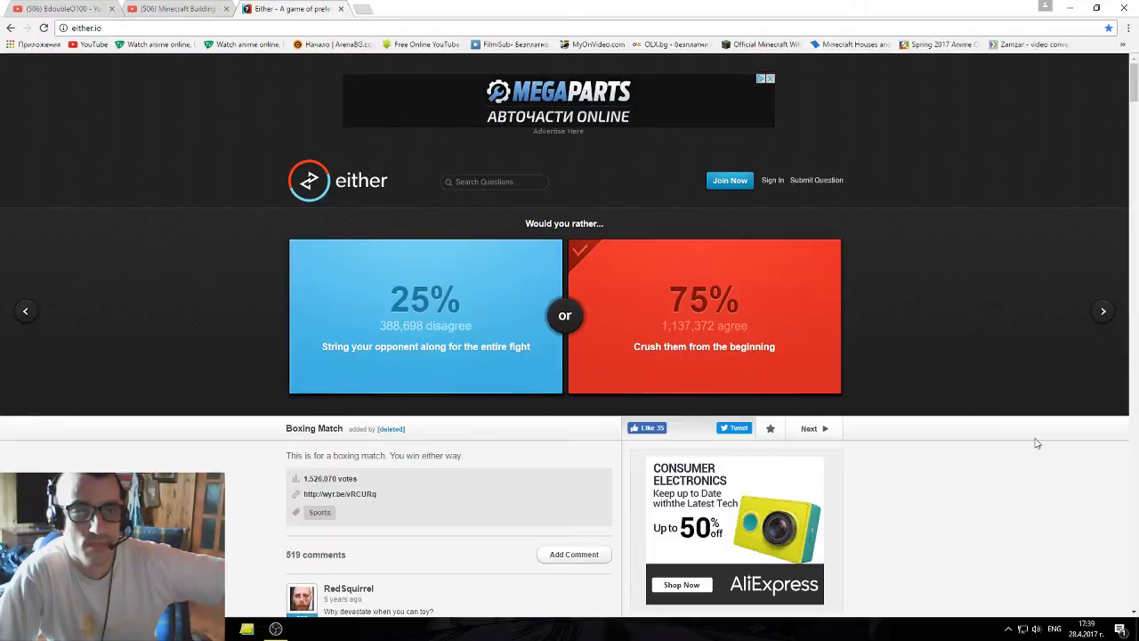
# On the zombie farmhouse question, vote to run upstairs and barricade the second floor (70%).
pyautogui.click(1103, 311)
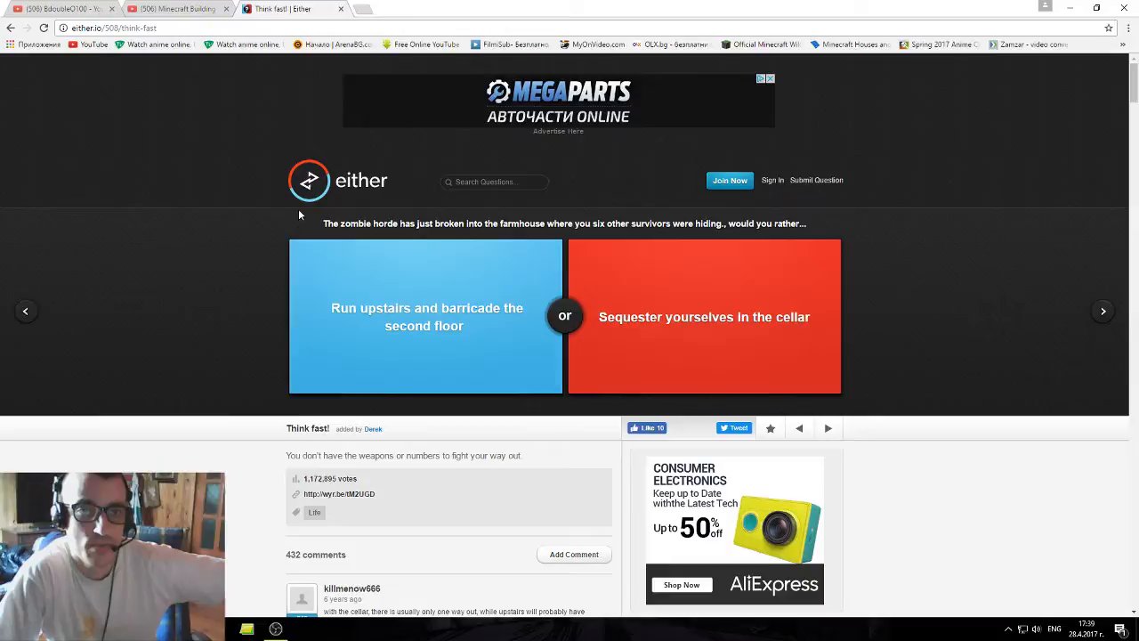
pyautogui.moveTo(222, 284)
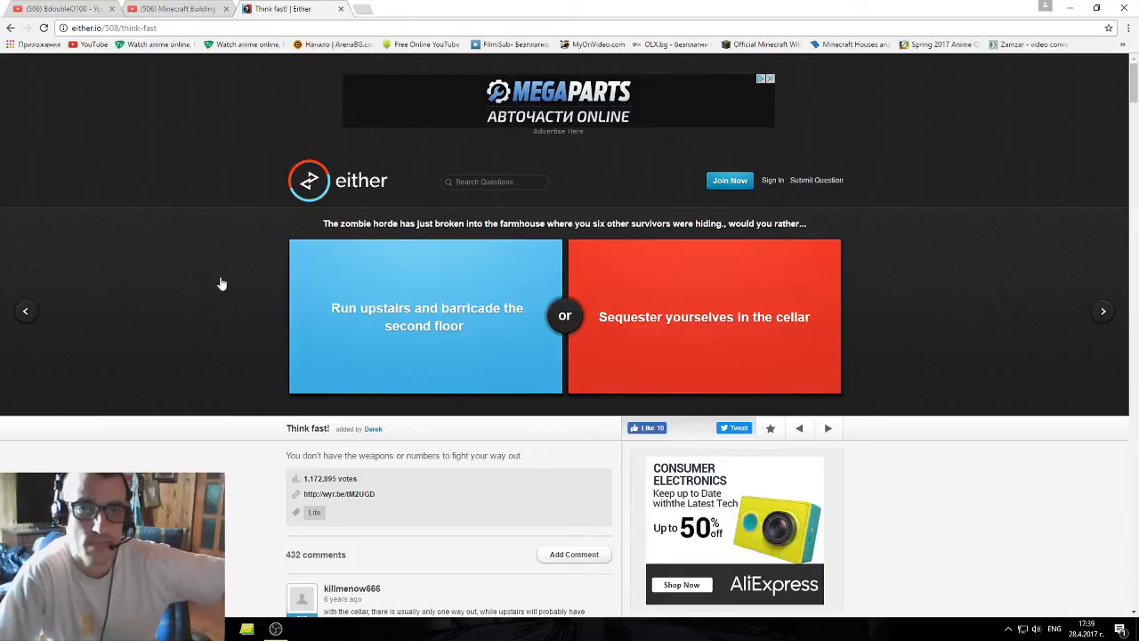
pyautogui.moveTo(203, 271)
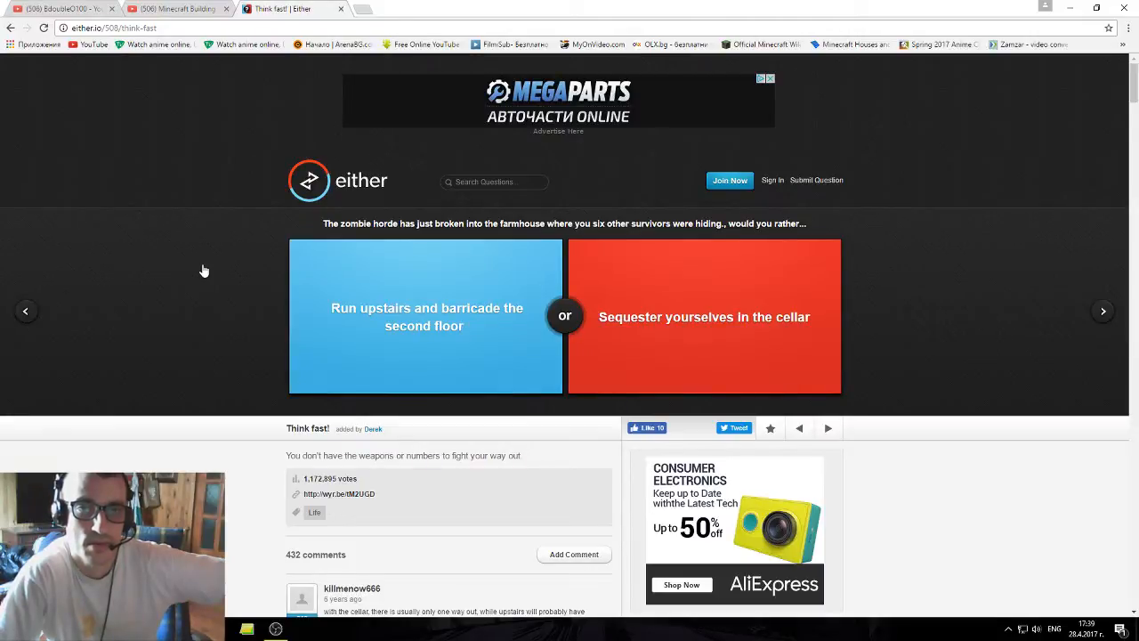
pyautogui.moveTo(193, 261)
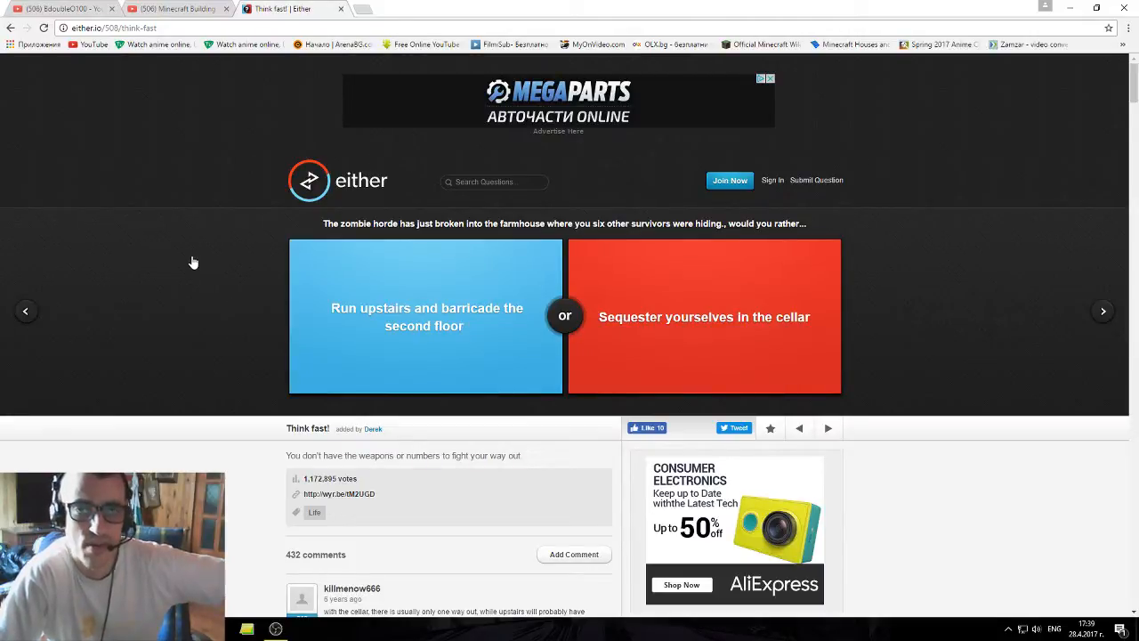
pyautogui.moveTo(199, 275)
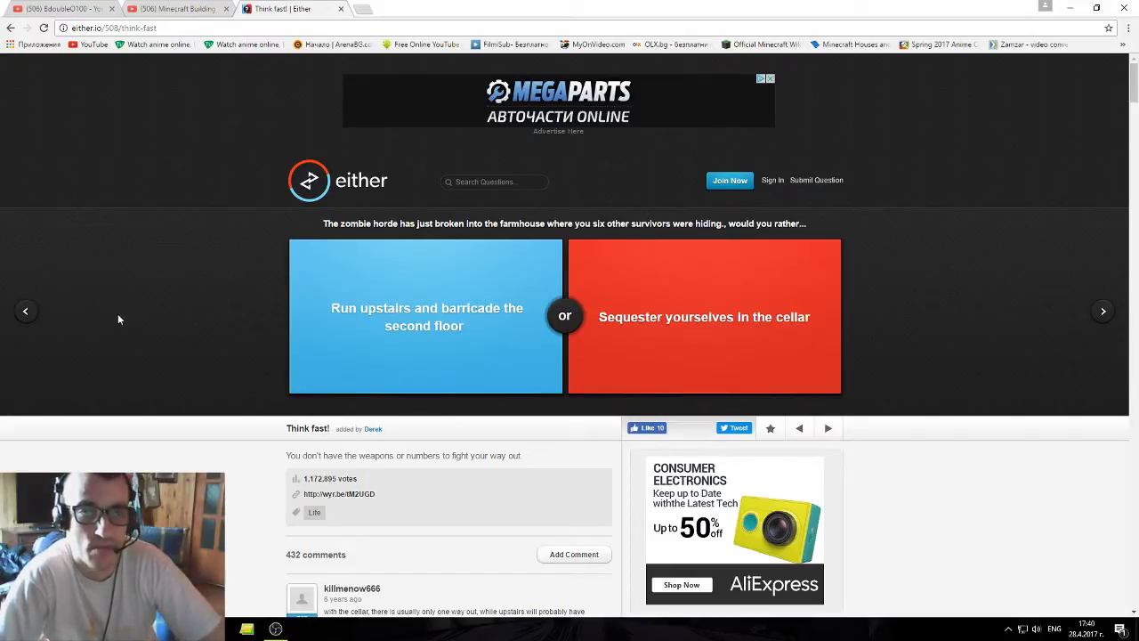
pyautogui.click(425, 316)
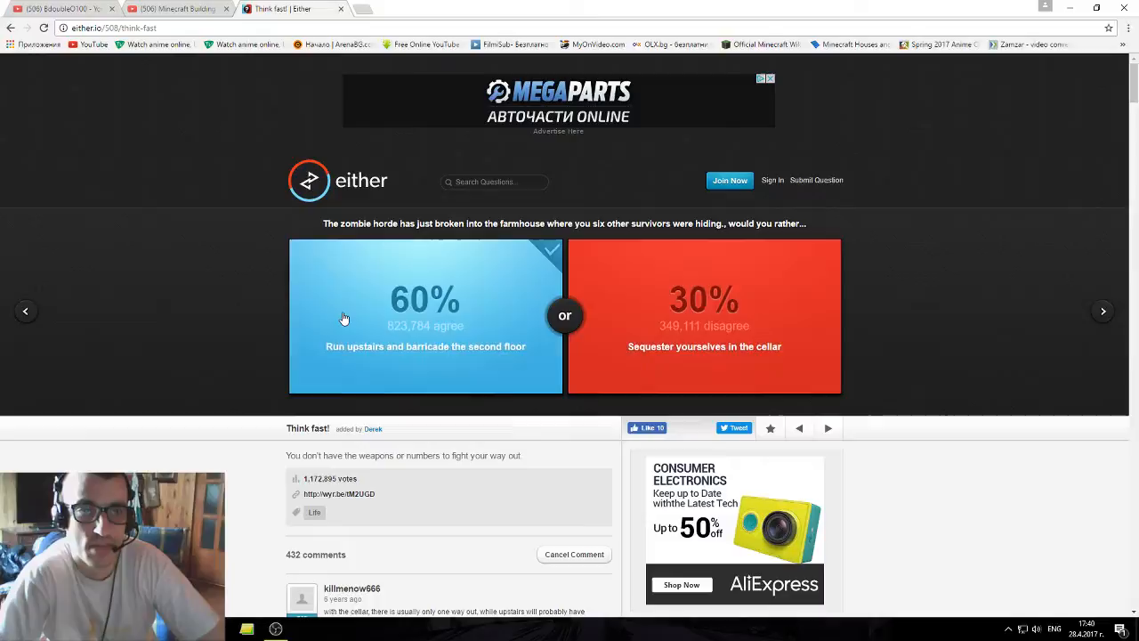
pyautogui.click(425, 300)
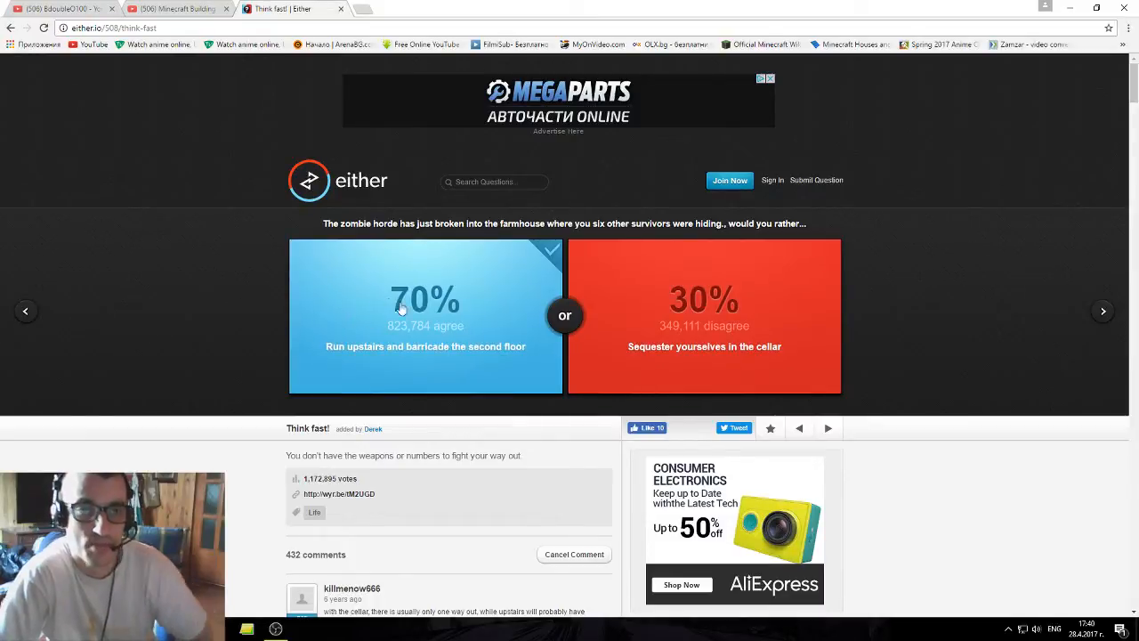
# On the 'Unplugged' question, choose living with no electronics over no friends (66% vs 34%).
pyautogui.click(1102, 310)
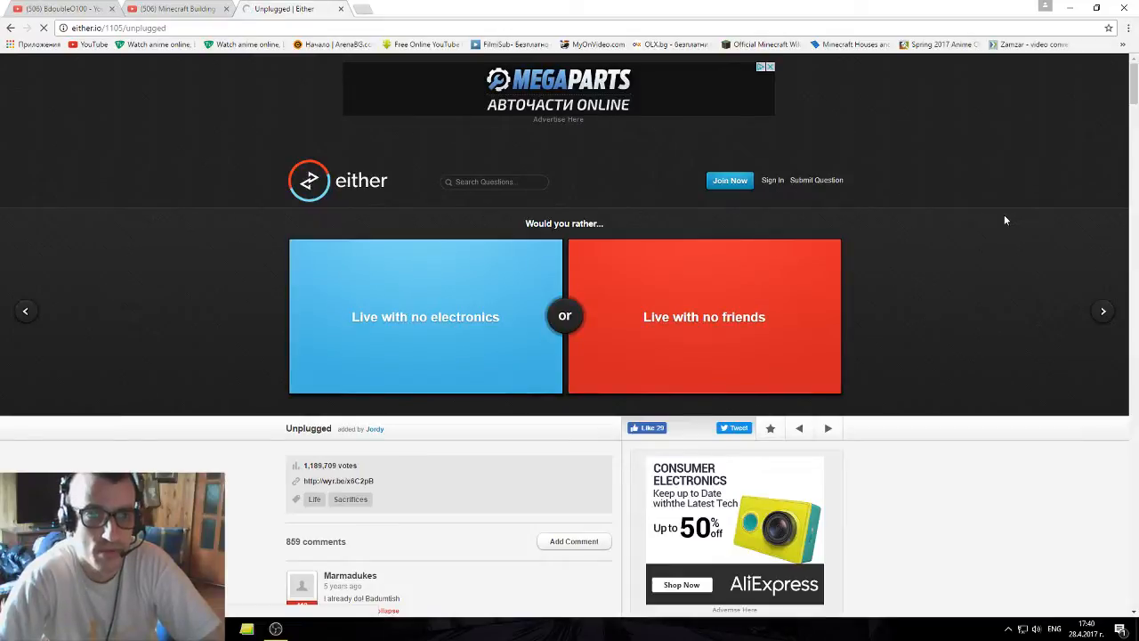
pyautogui.moveTo(1012, 299)
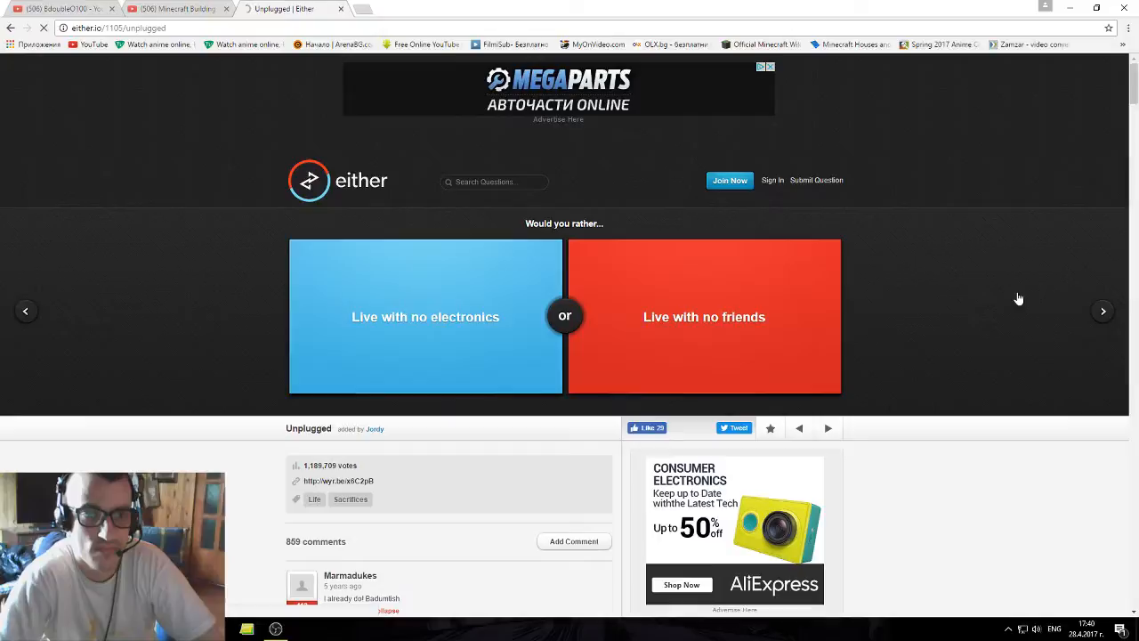
pyautogui.moveTo(895, 178)
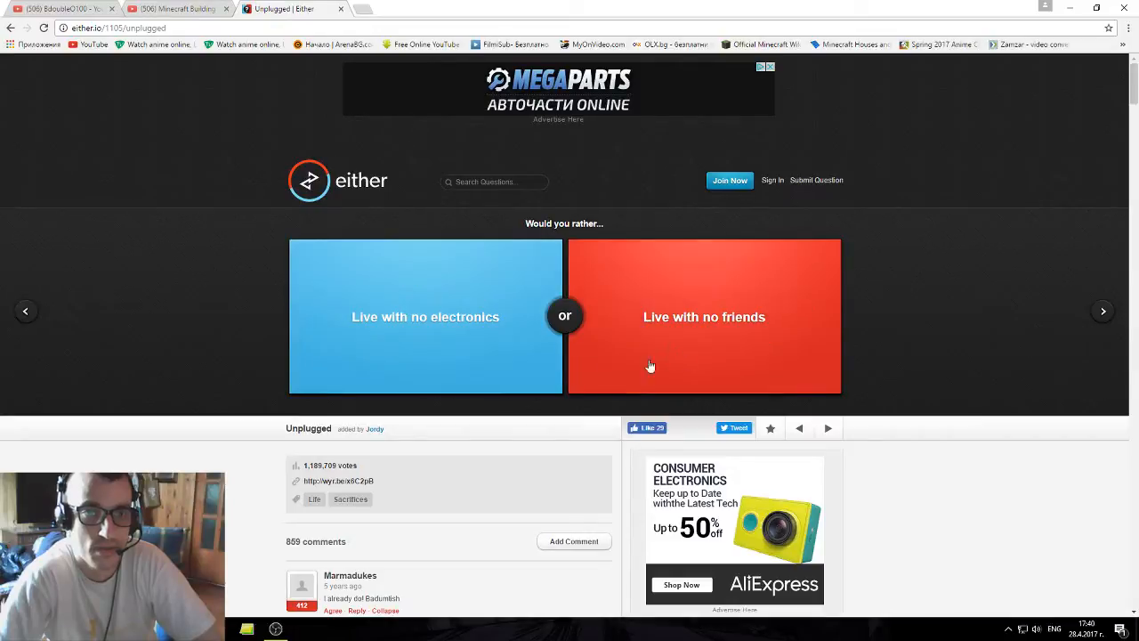
pyautogui.moveTo(1020, 273)
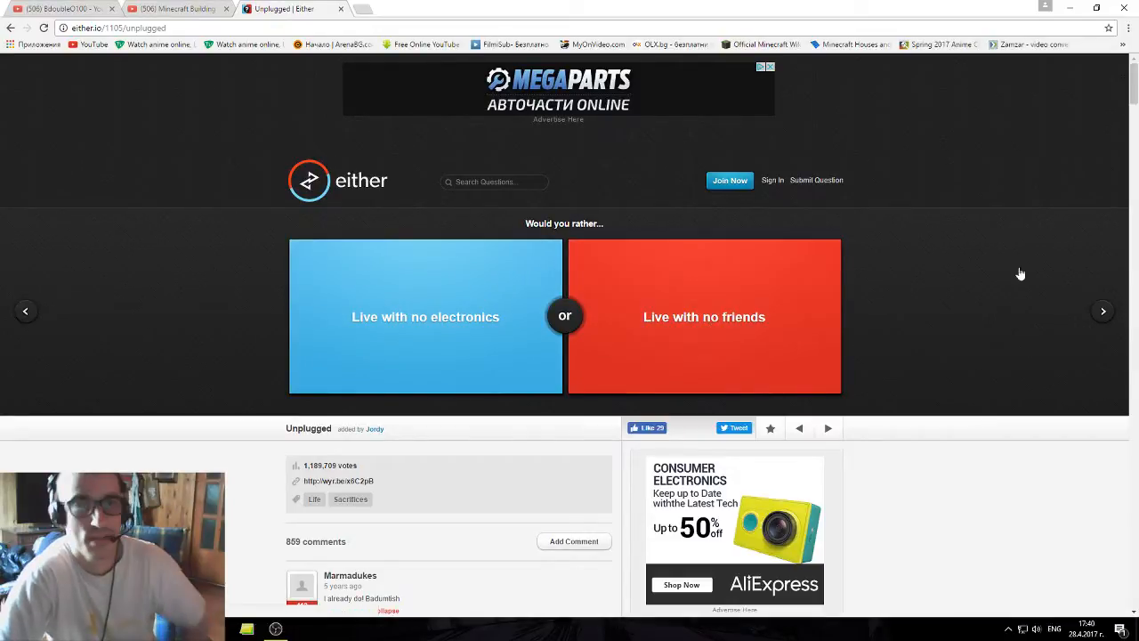
pyautogui.scroll(-3)
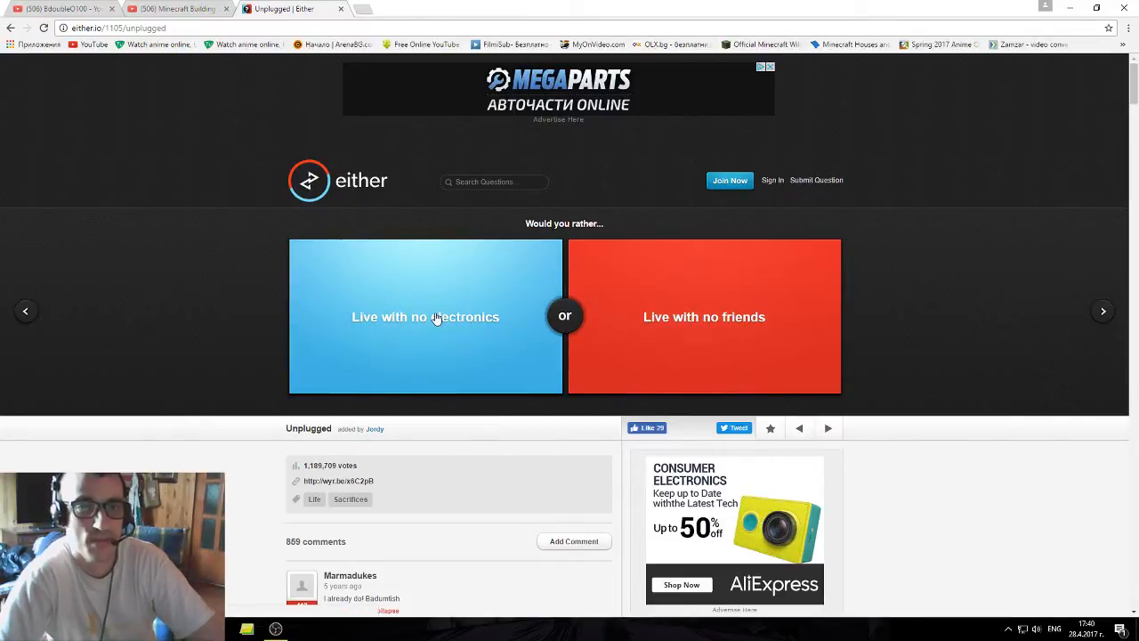
pyautogui.click(425, 317)
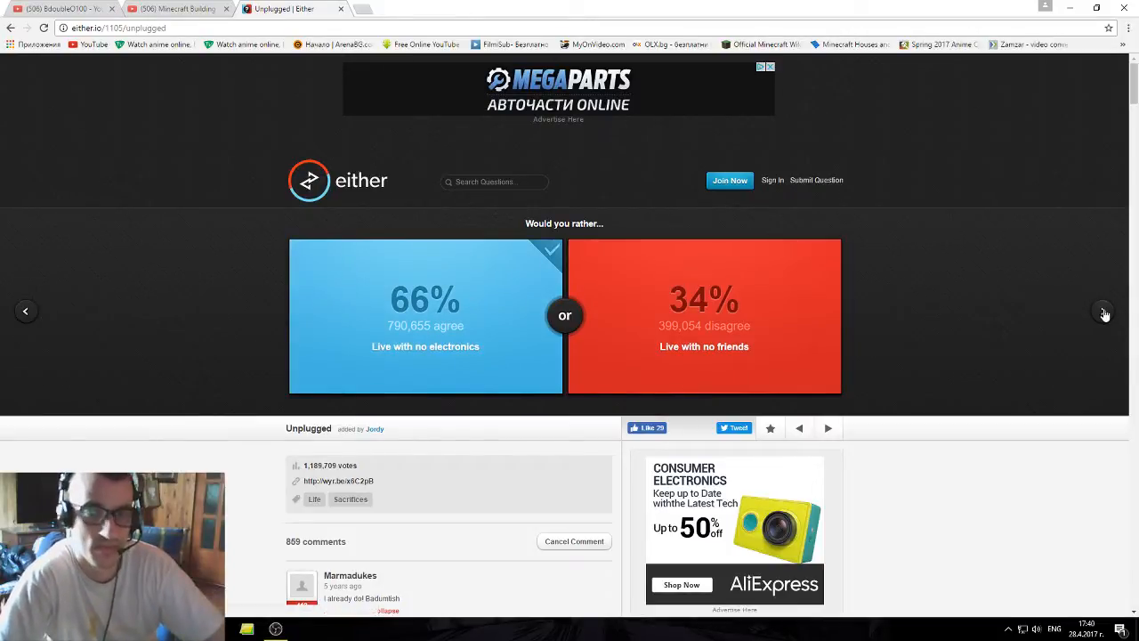
# Vote for the Dexter box-set (36%), then for only drinking carbonated beverages (35%).
pyautogui.click(1103, 311)
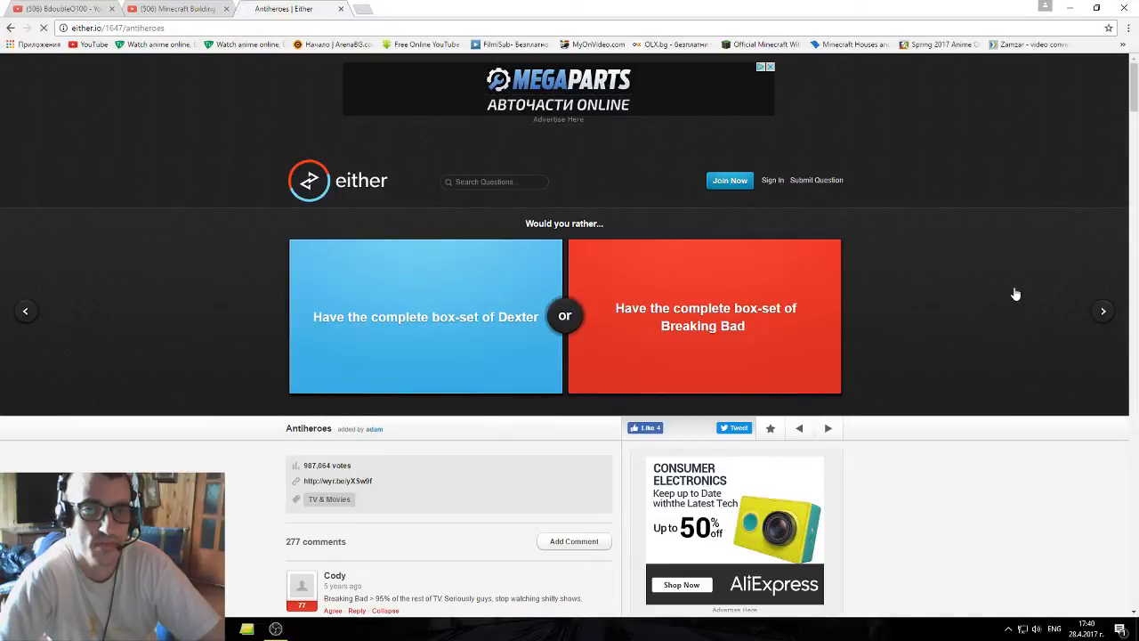
pyautogui.moveTo(378, 327)
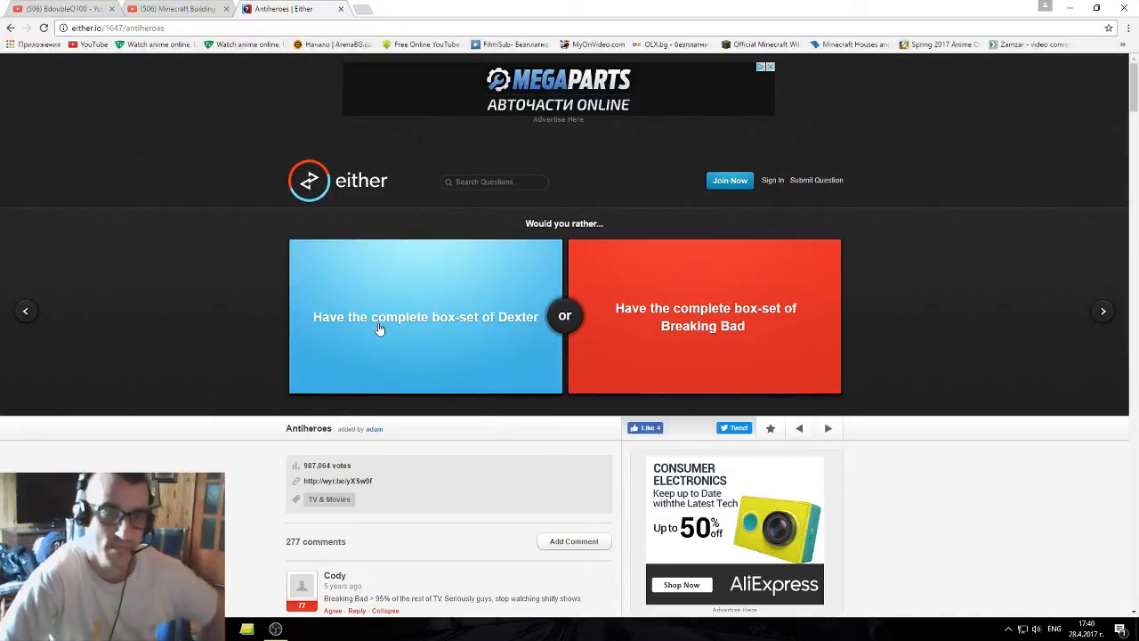
pyautogui.click(425, 317)
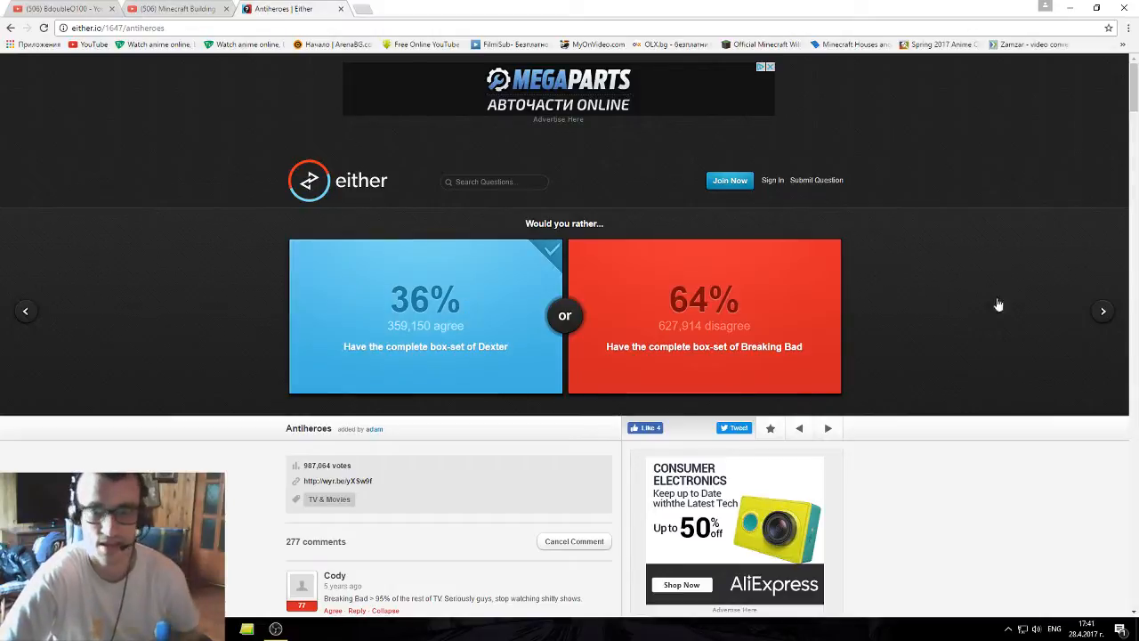
pyautogui.click(1104, 310)
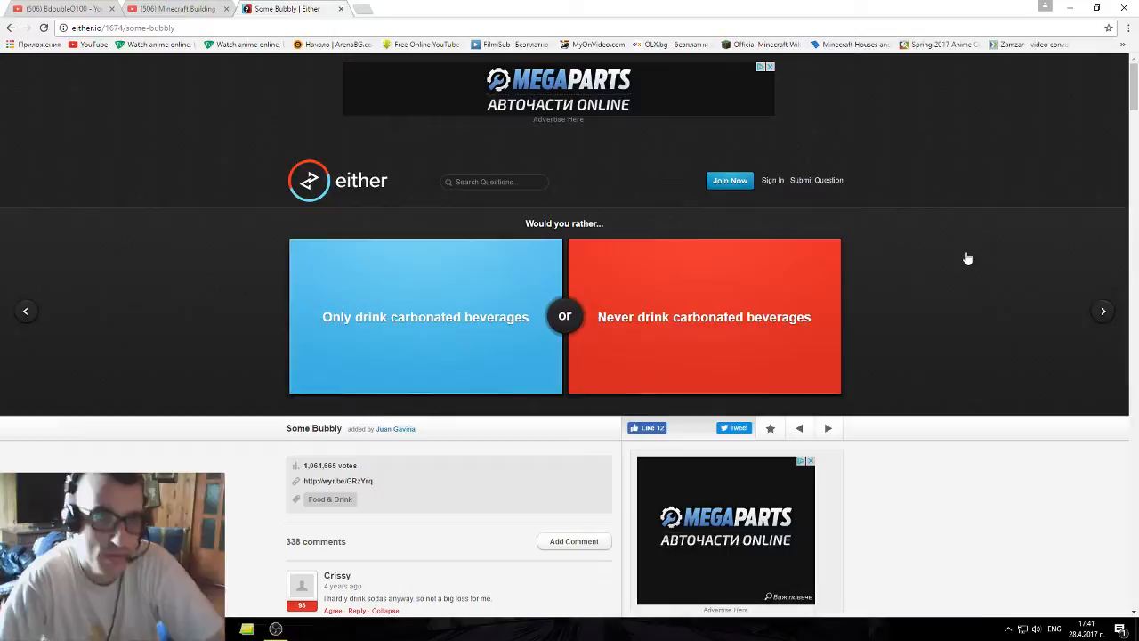
pyautogui.moveTo(978, 266)
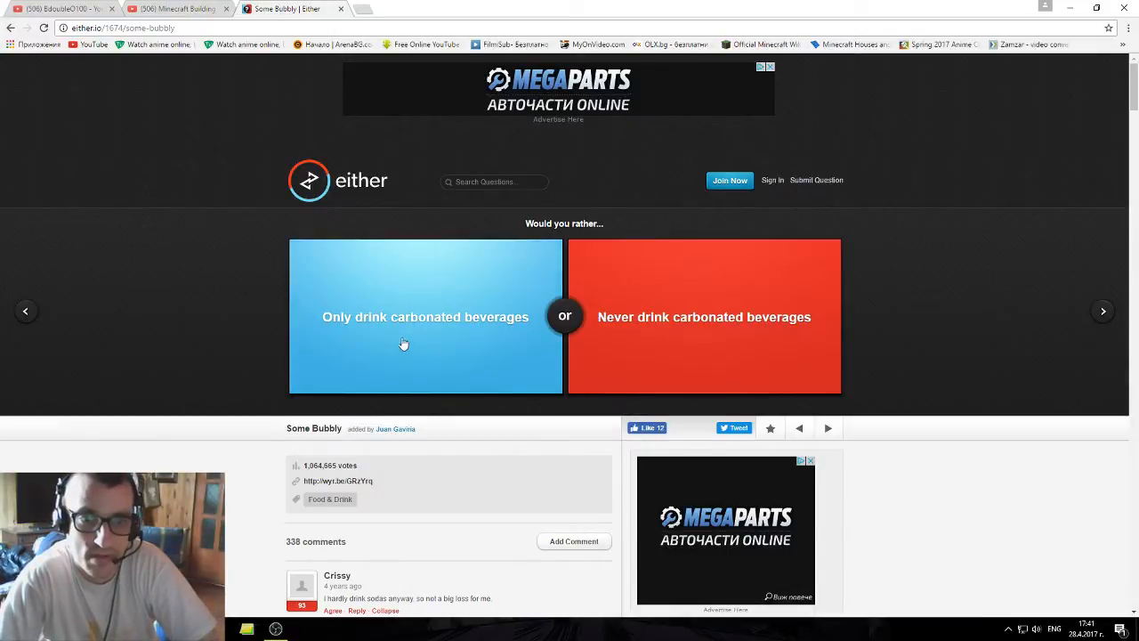
pyautogui.click(425, 317)
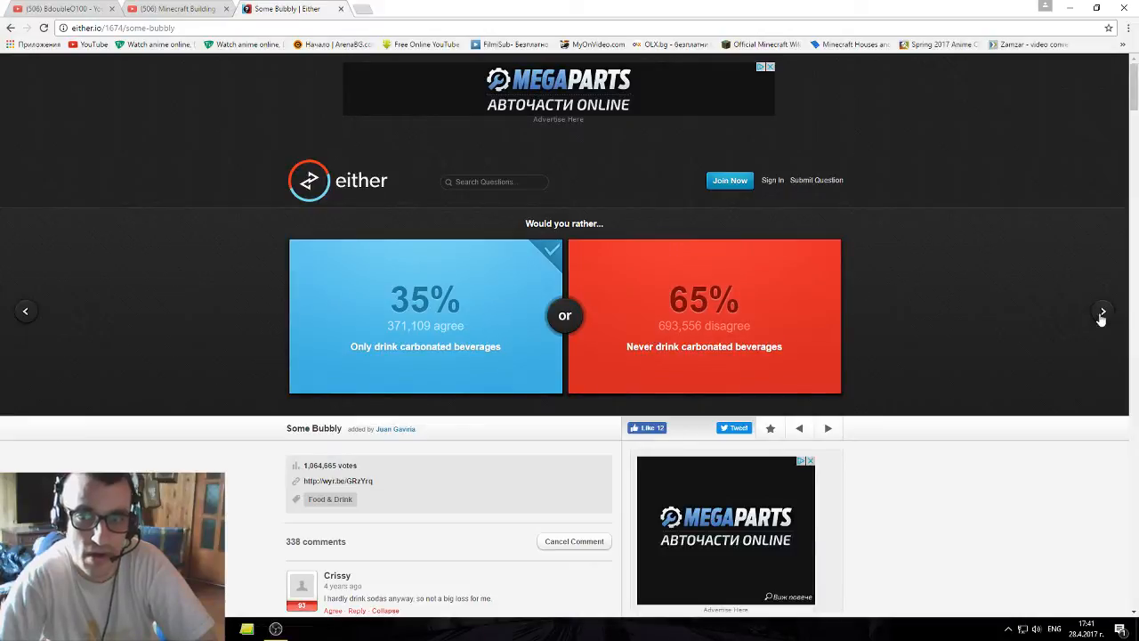
# Vote zoo on the Fun House question (26%), then eat only salad (23% vs 77%).
pyautogui.click(1102, 311)
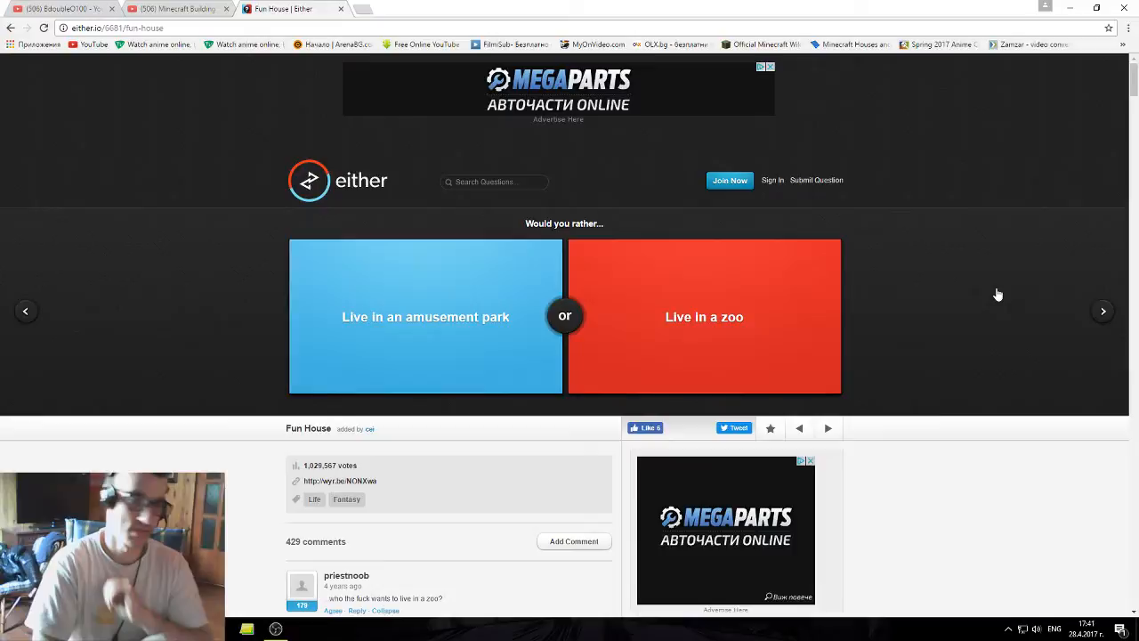
pyautogui.moveTo(978, 247)
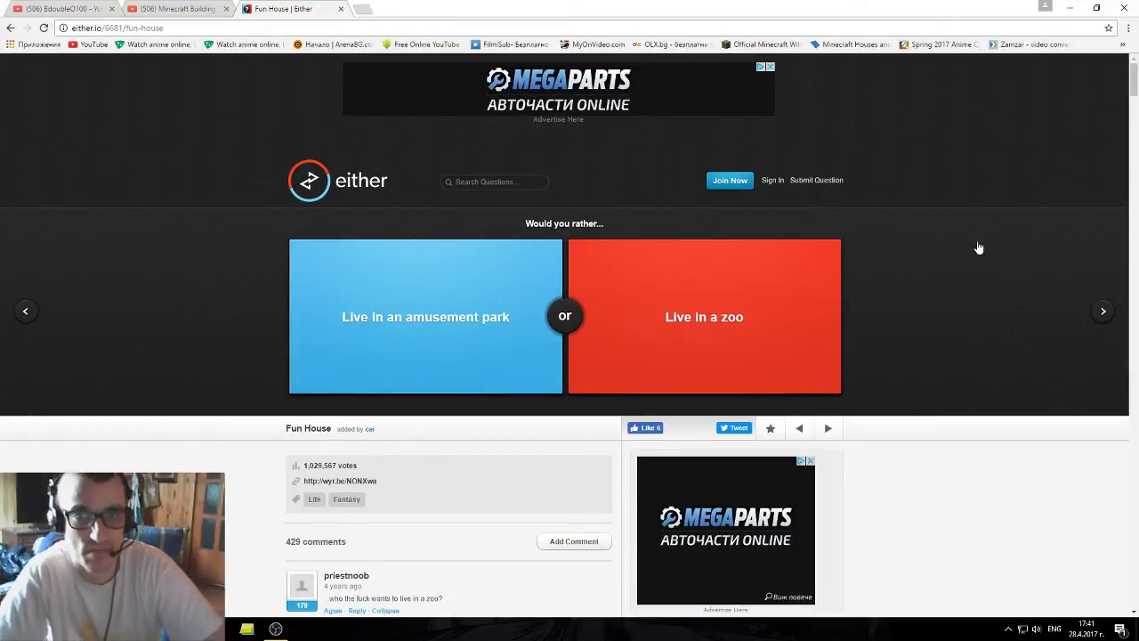
pyautogui.moveTo(975, 248)
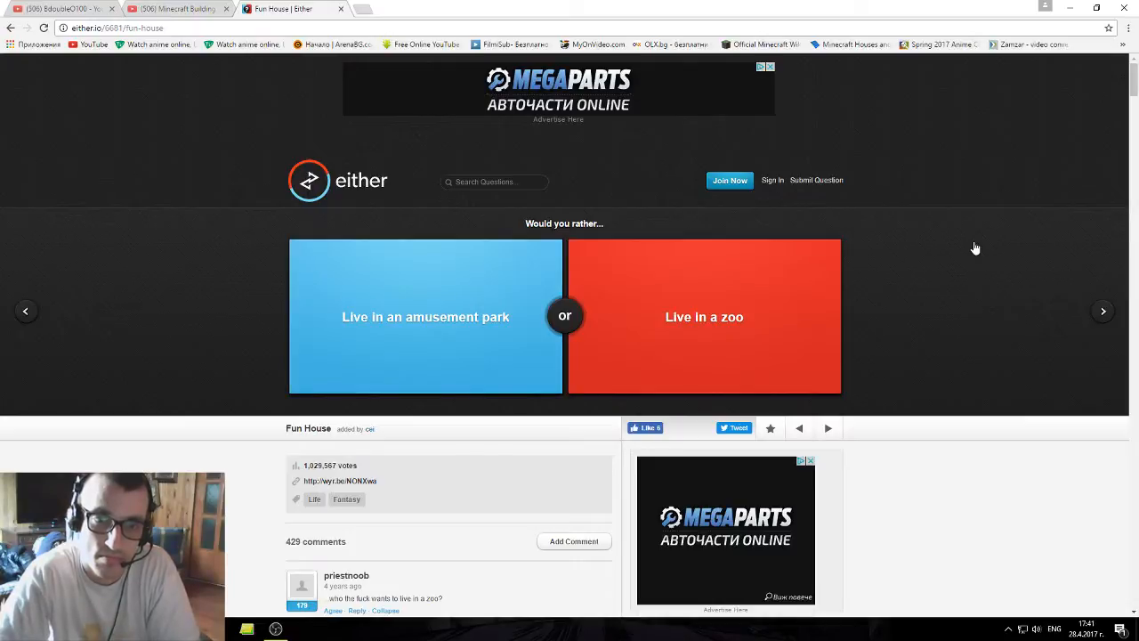
pyautogui.click(704, 316)
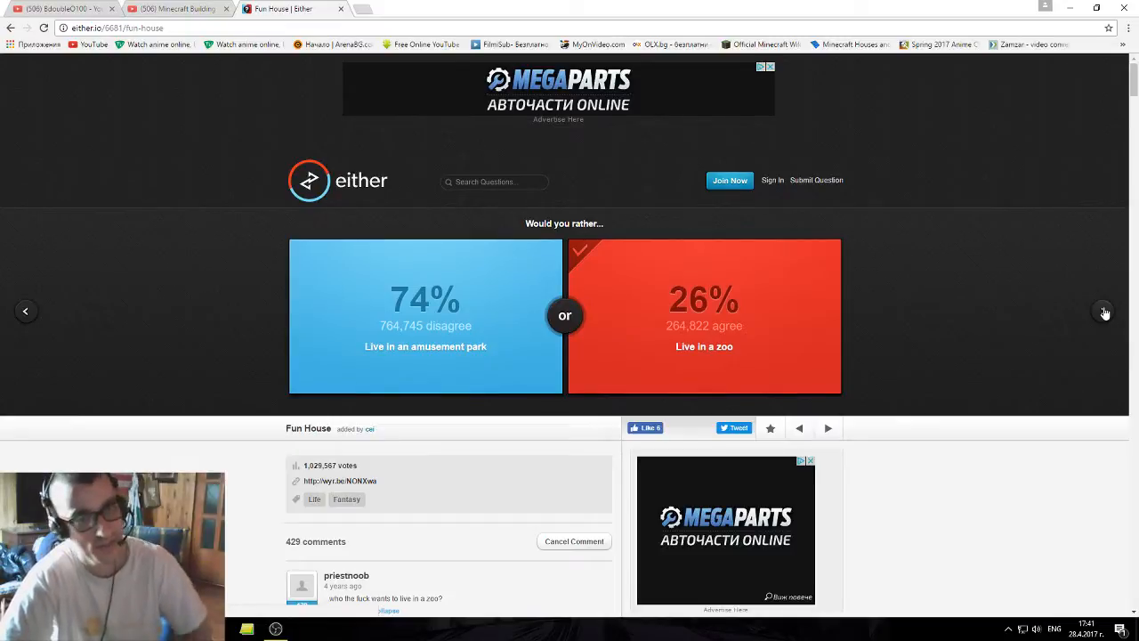
pyautogui.click(1103, 310)
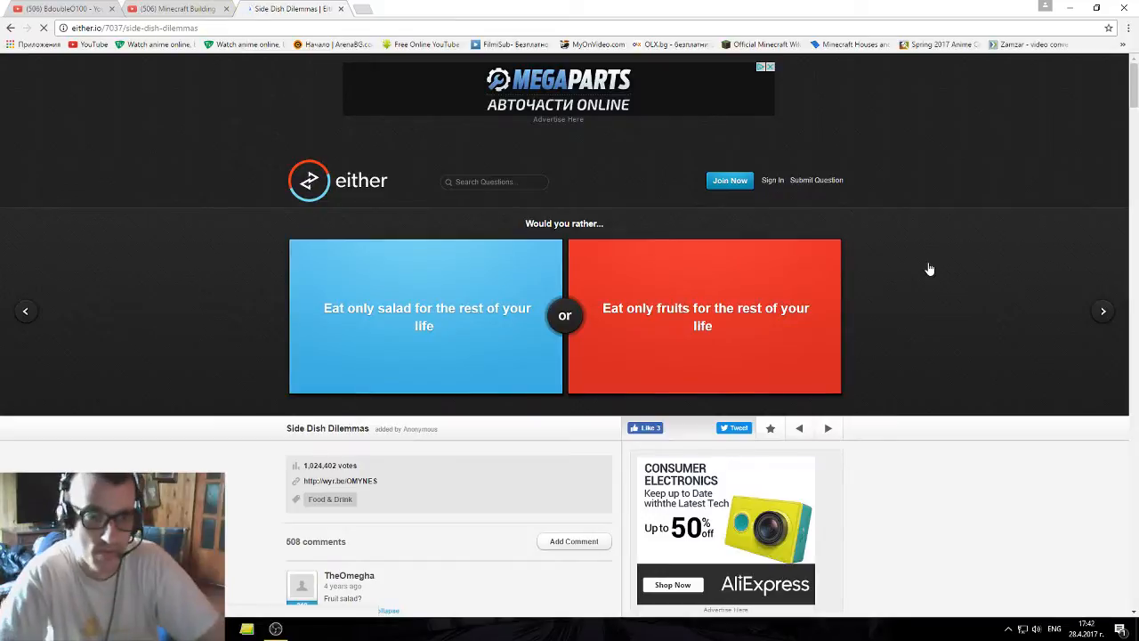
pyautogui.moveTo(940, 276)
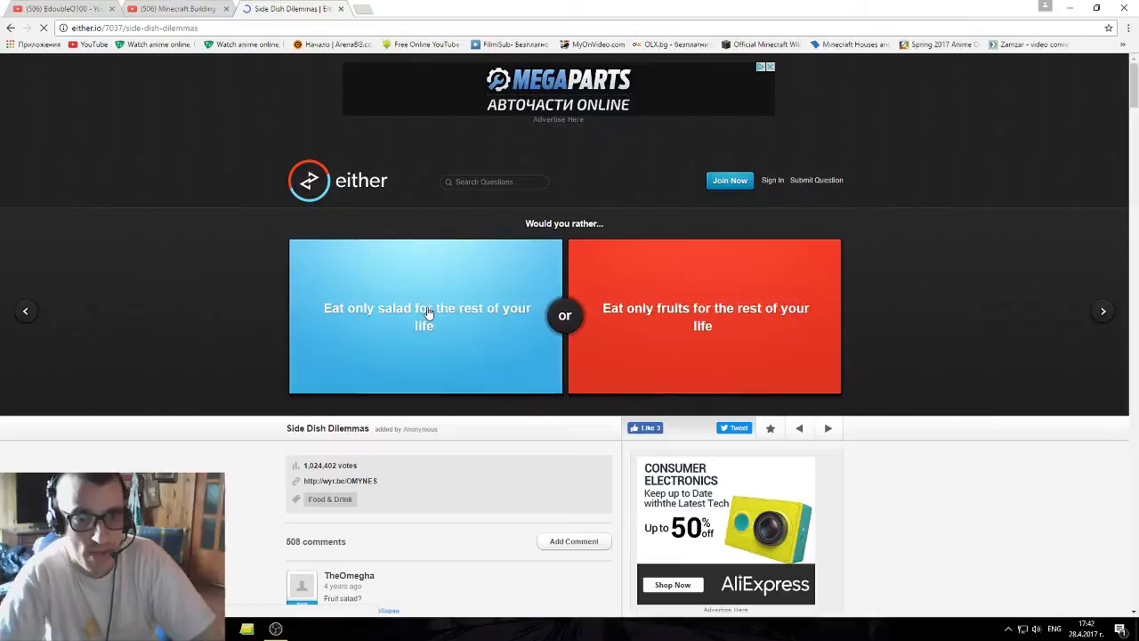
pyautogui.click(426, 316)
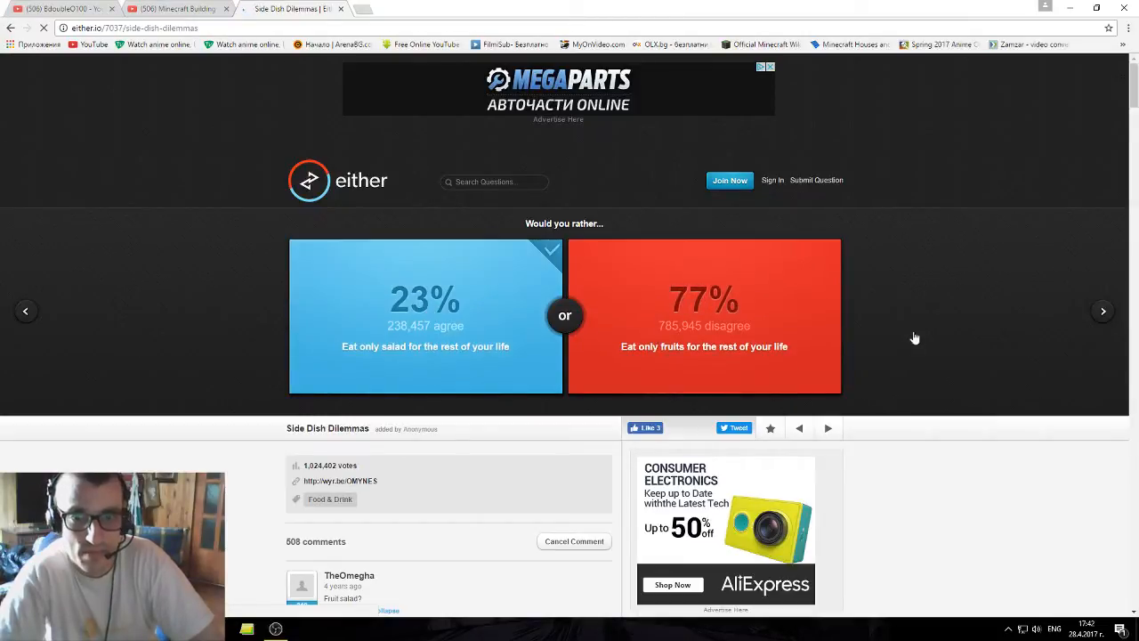
# On the Lincoln-or-Washington question, choose killing Abraham Lincoln (40% vs 60%).
pyautogui.click(1102, 311)
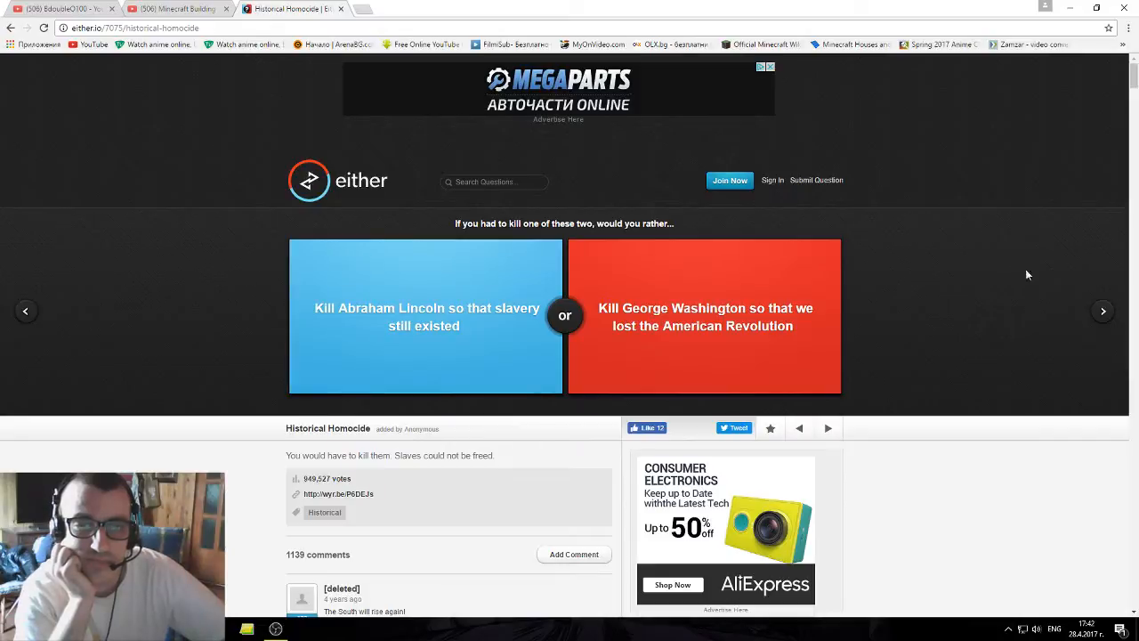
pyautogui.moveTo(1028, 276)
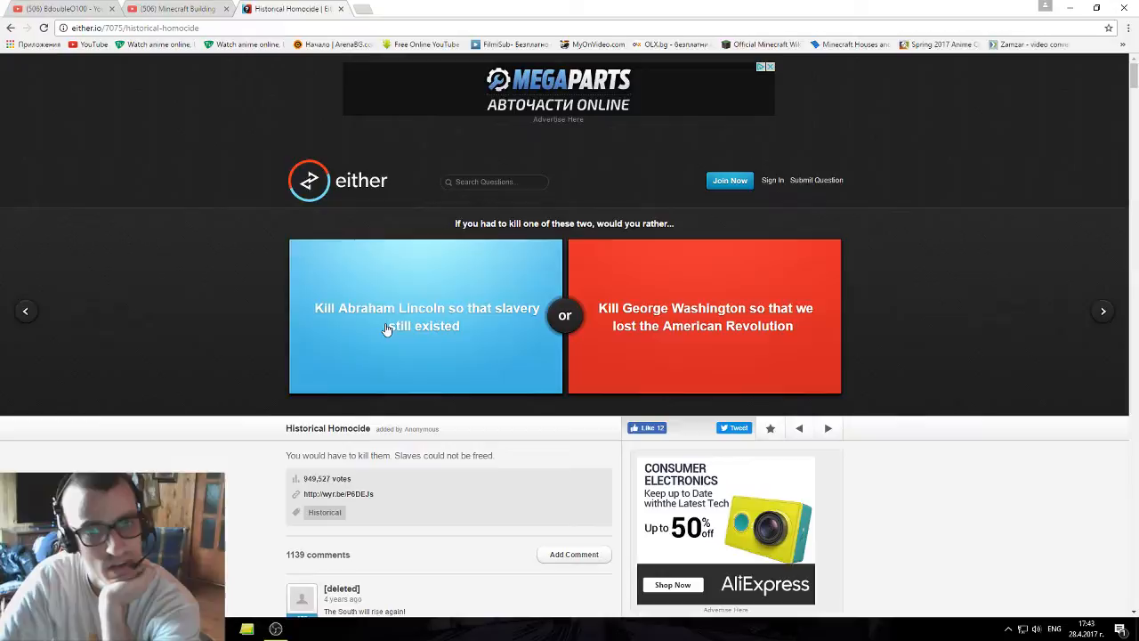
pyautogui.moveTo(765, 338)
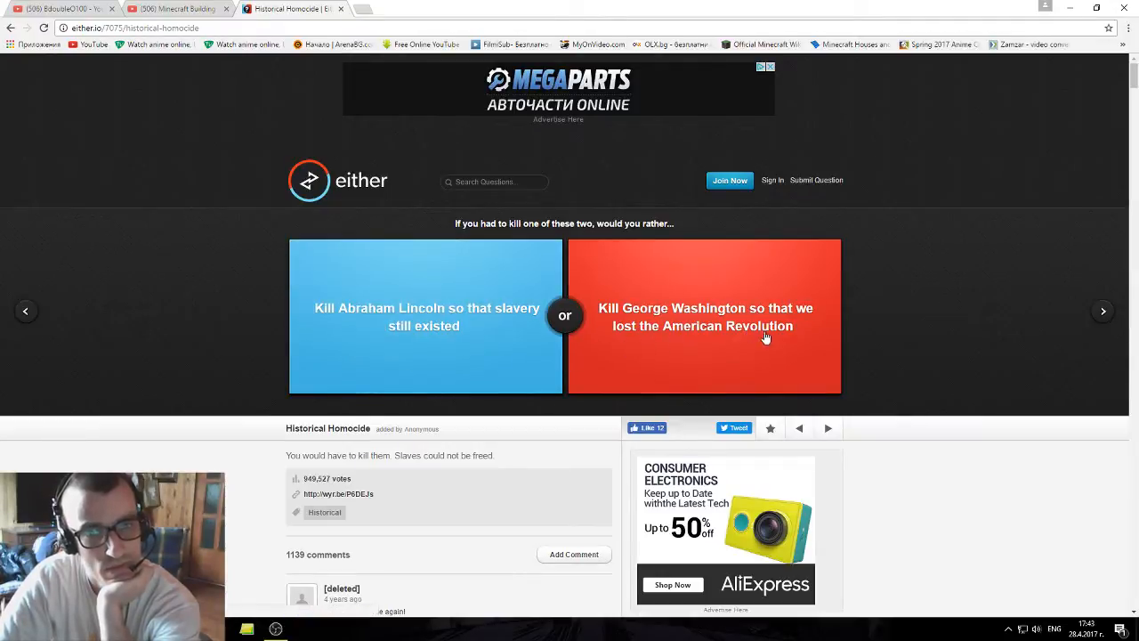
pyautogui.click(425, 316)
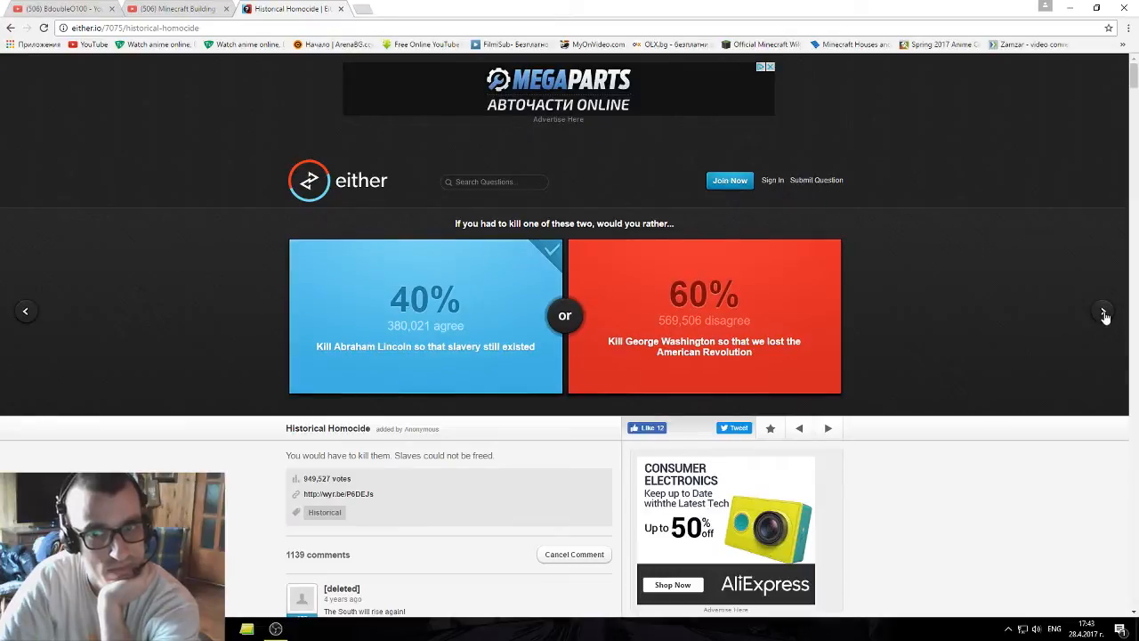
# Skip the squirrels-for-hands question, vote Be a vampire (42% vs 58% ghost), then advance.
pyautogui.click(1103, 311)
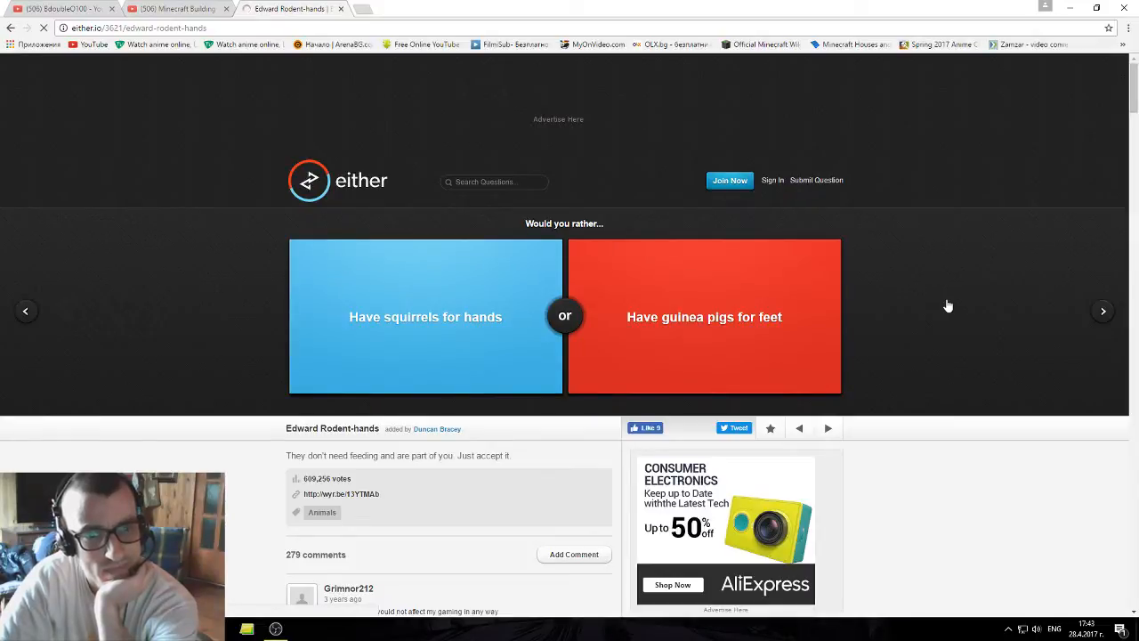
pyautogui.click(703, 316)
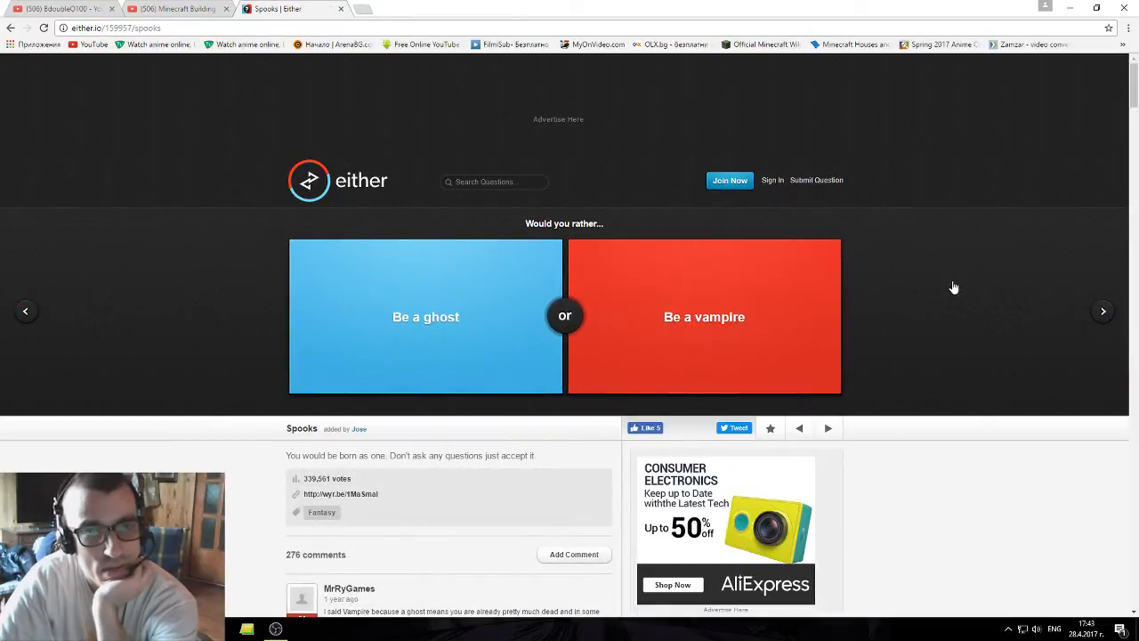
pyautogui.moveTo(773, 336)
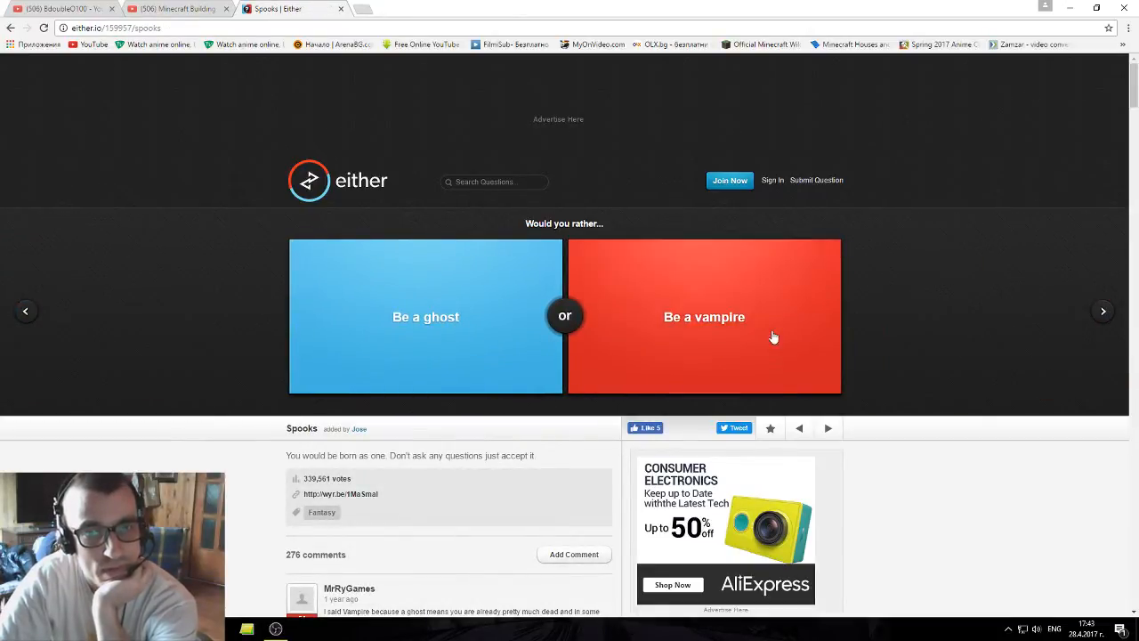
pyautogui.click(704, 316)
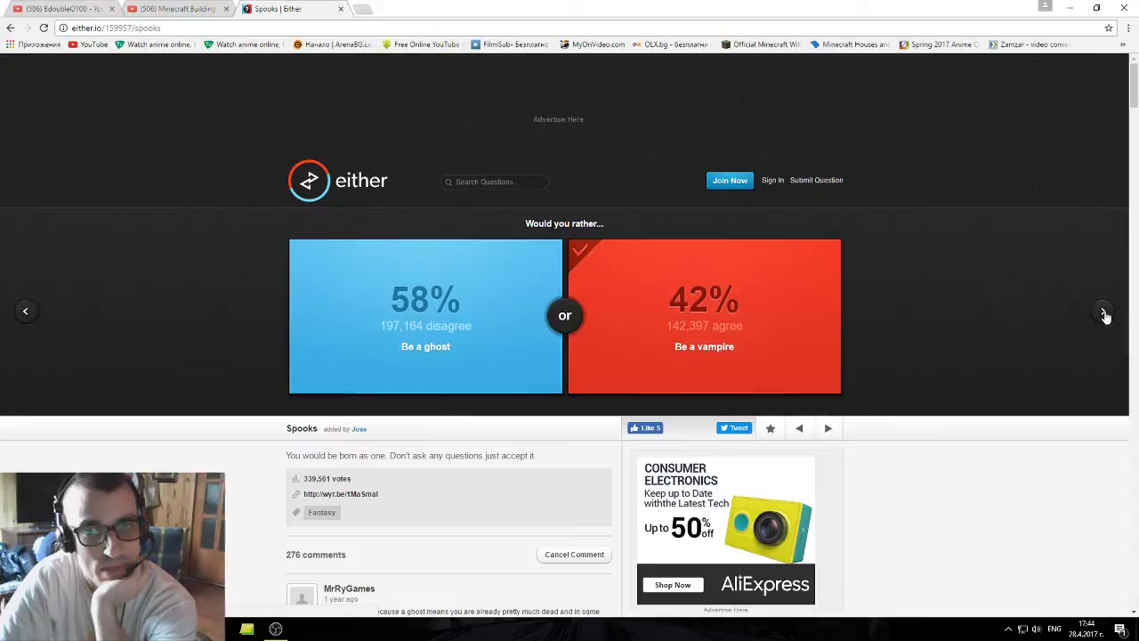
pyautogui.click(1103, 311)
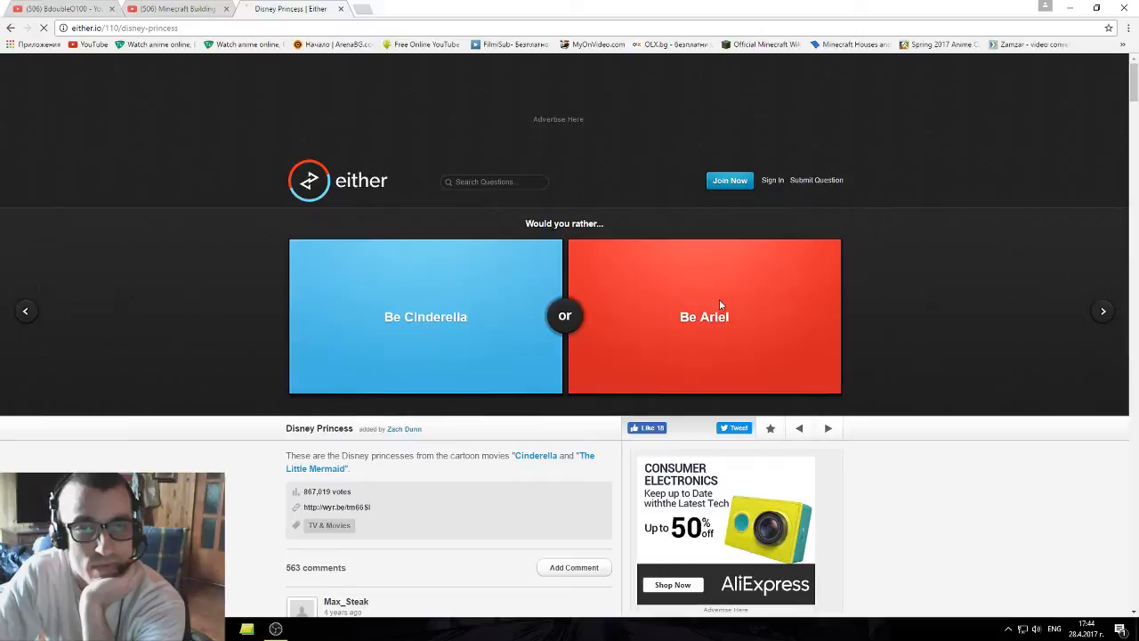
# Choose Be Ariel over Cinderella (62%) and load the Batman question.
pyautogui.click(704, 316)
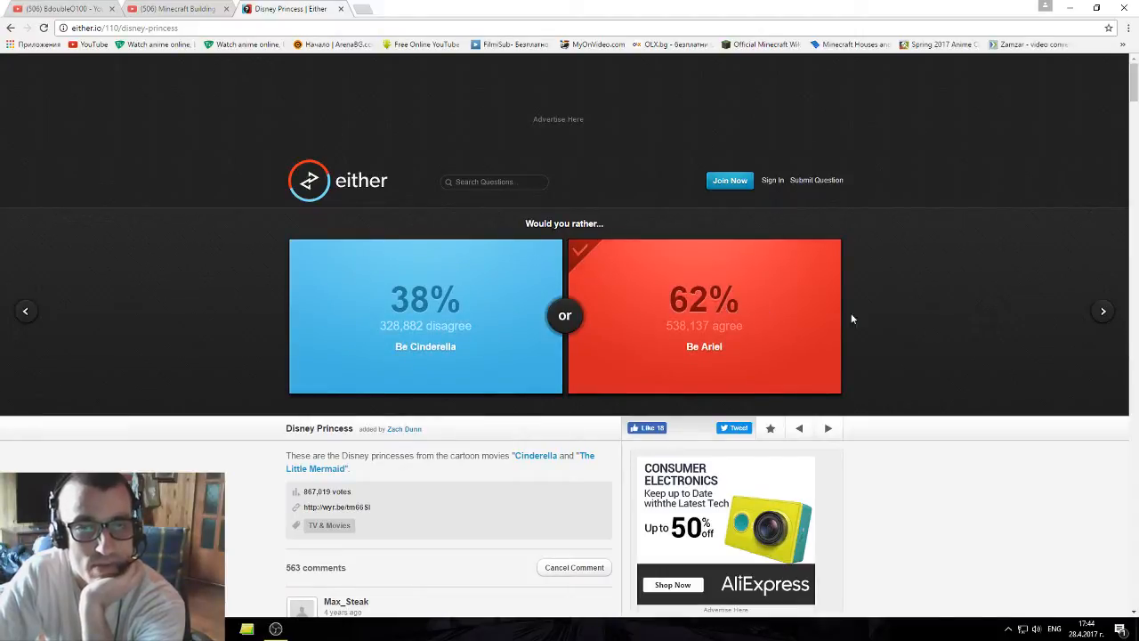
pyautogui.click(1102, 310)
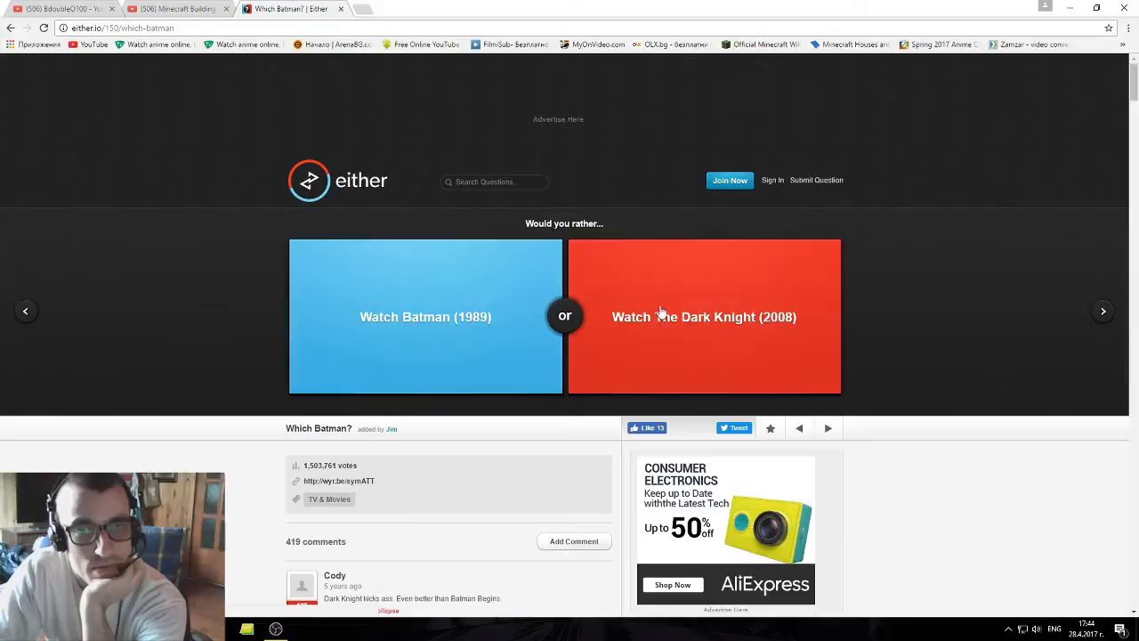
# Vote The Dark Knight (76%), then Jasmine's carpet ride (71%), and load the medieval question.
pyautogui.click(703, 315)
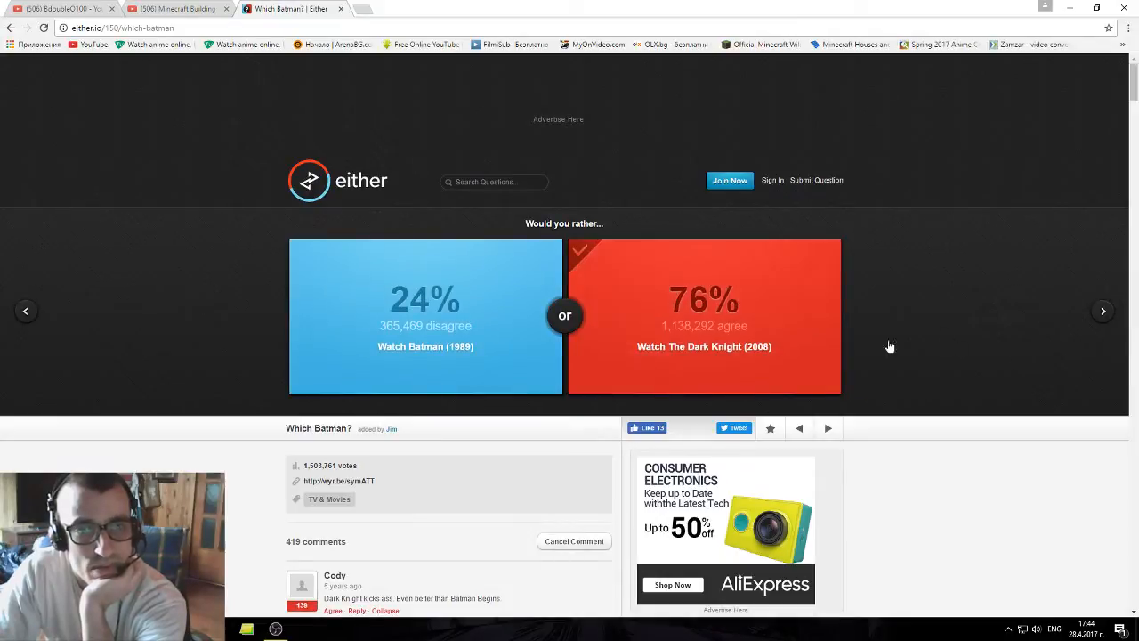
pyautogui.click(1102, 310)
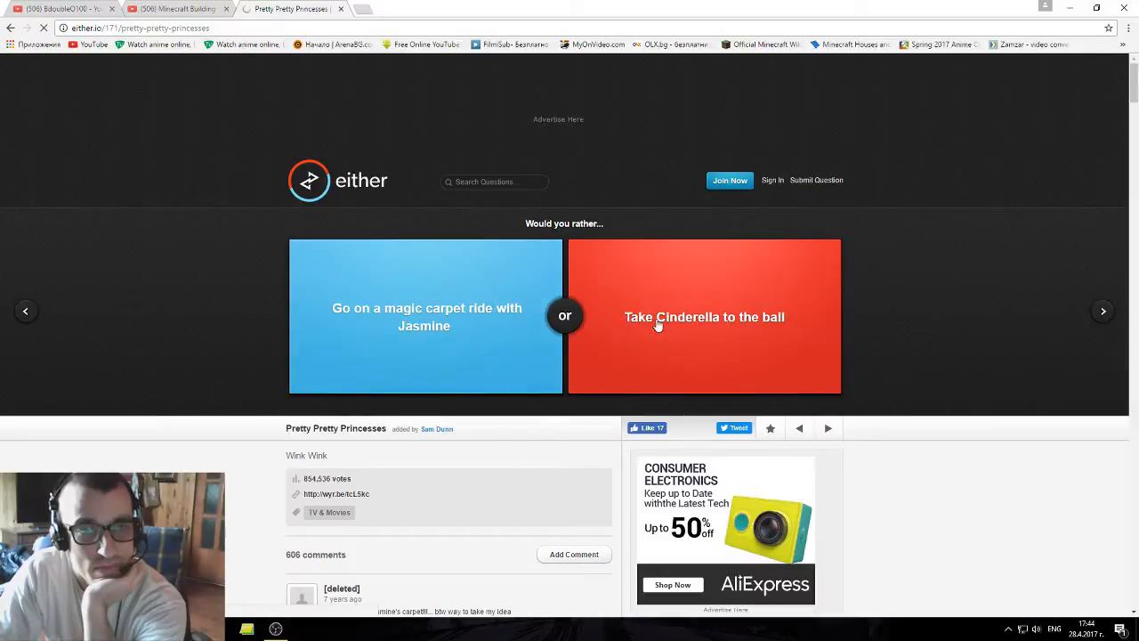
pyautogui.click(425, 316)
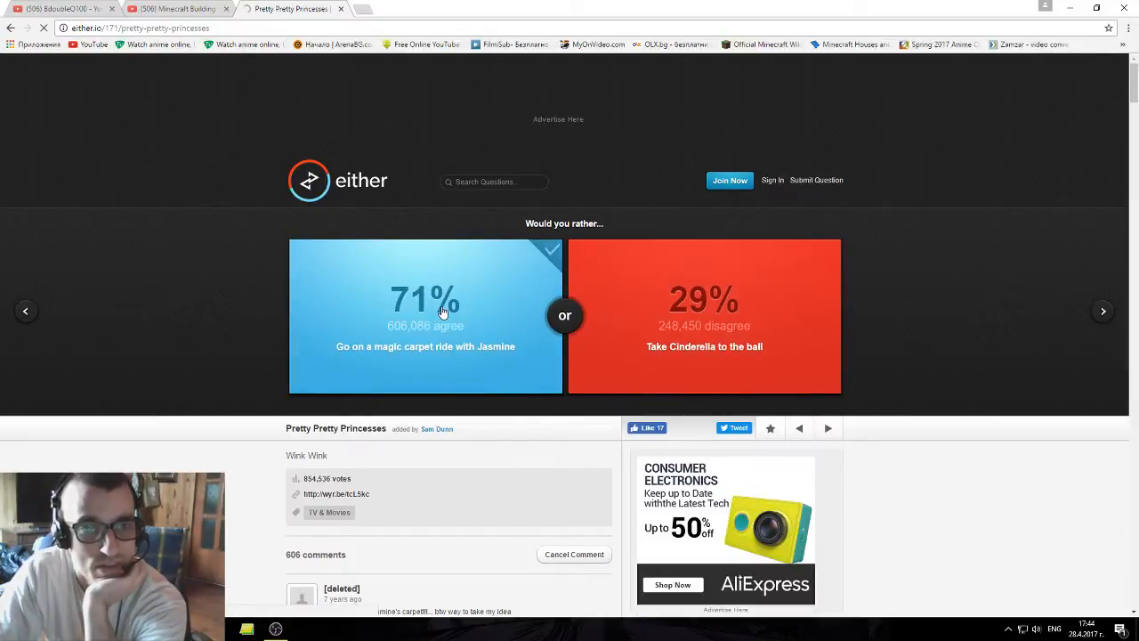
pyautogui.click(1104, 310)
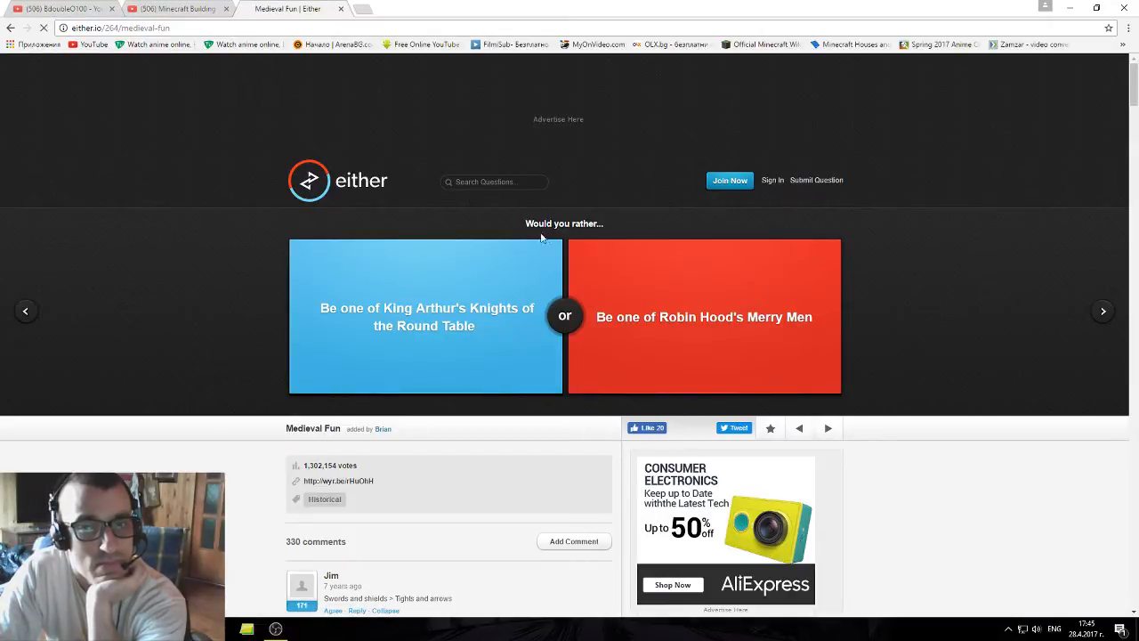
# Vote to join King Arthur's knights (55%), then to toilet paper a house.
pyautogui.click(425, 316)
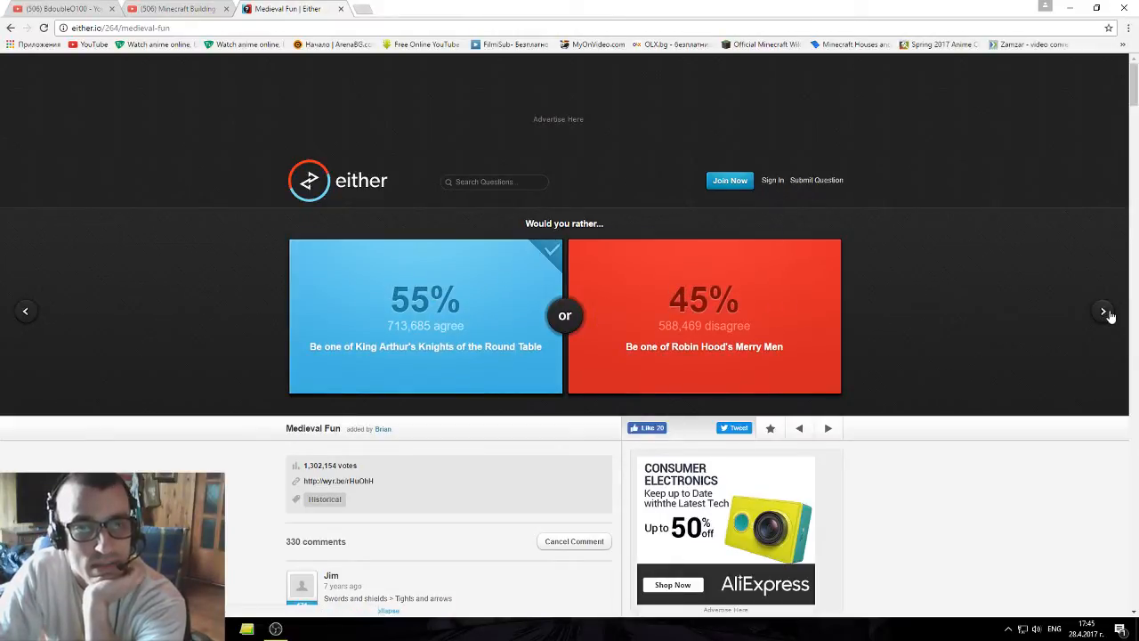
pyautogui.click(1103, 311)
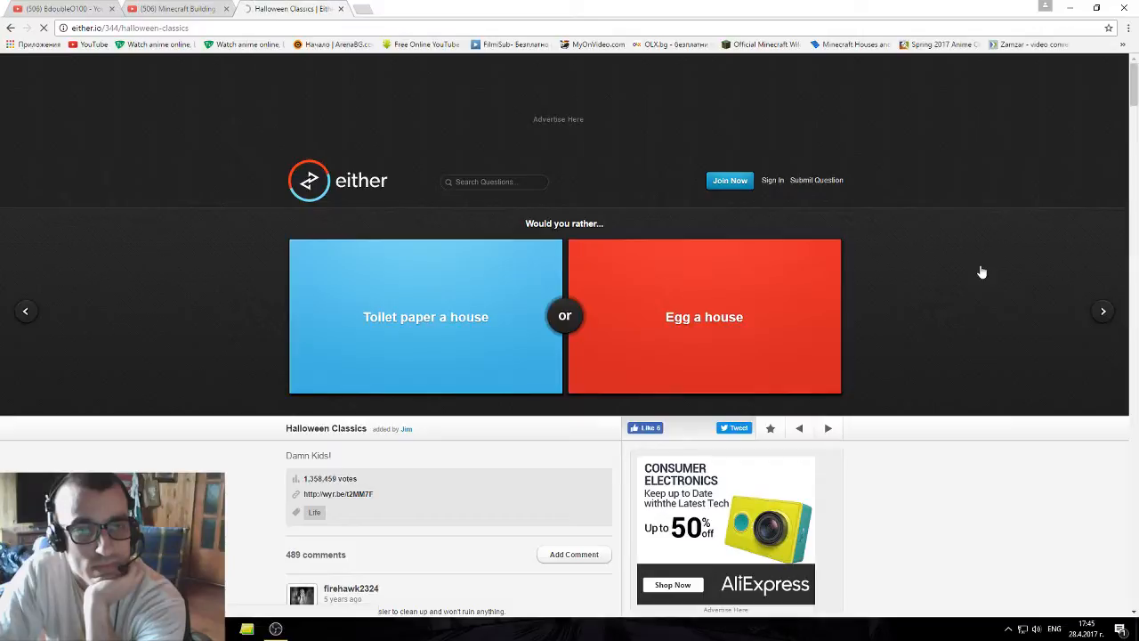
pyautogui.moveTo(405, 300)
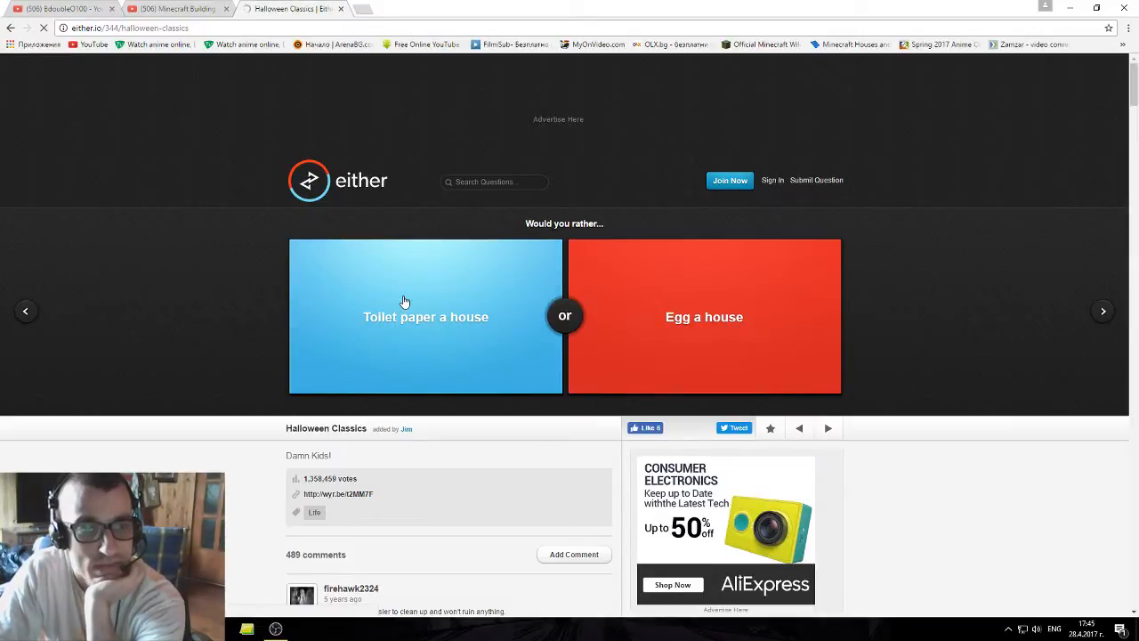
pyautogui.click(426, 317)
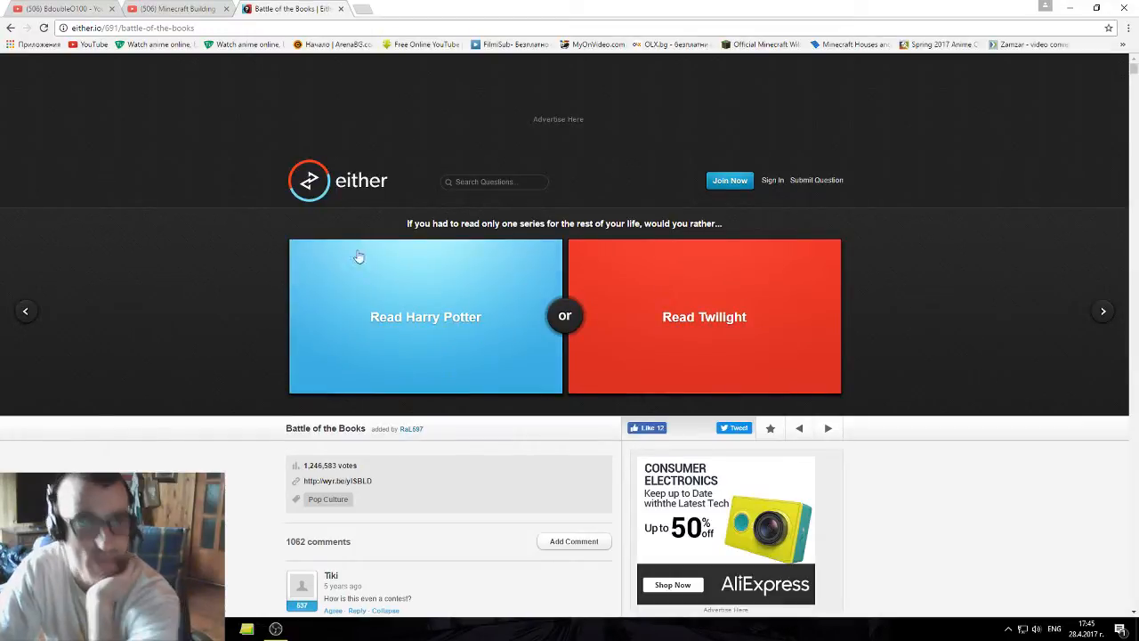
pyautogui.moveTo(397, 358)
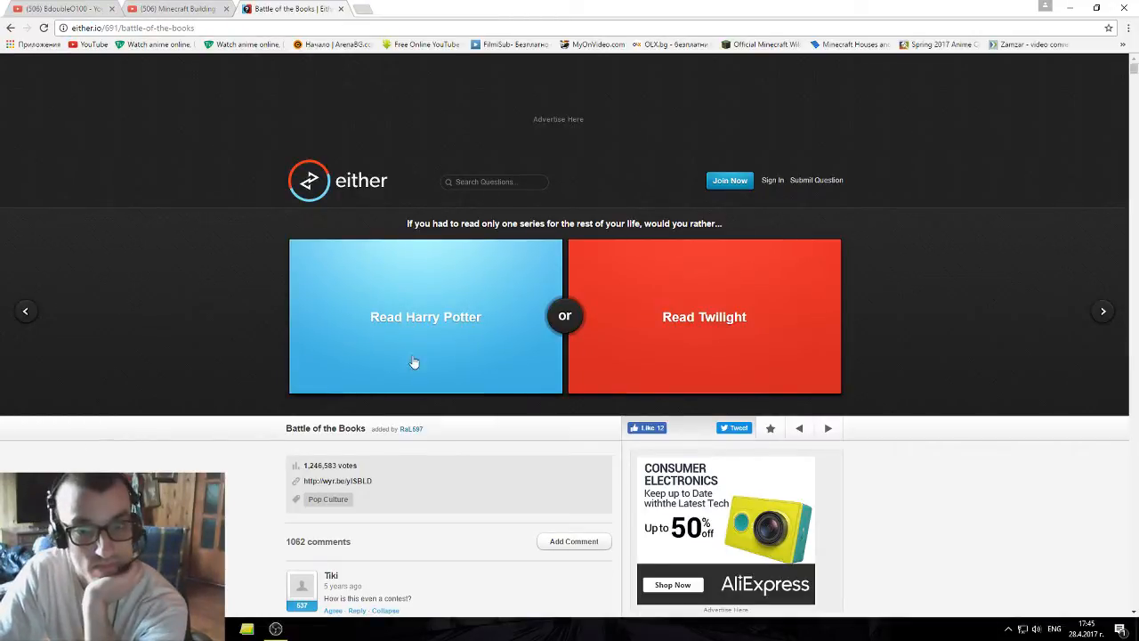
# Choose Read Twilight over Harry Potter (15% vs 85%) and load the junk food question.
pyautogui.click(703, 316)
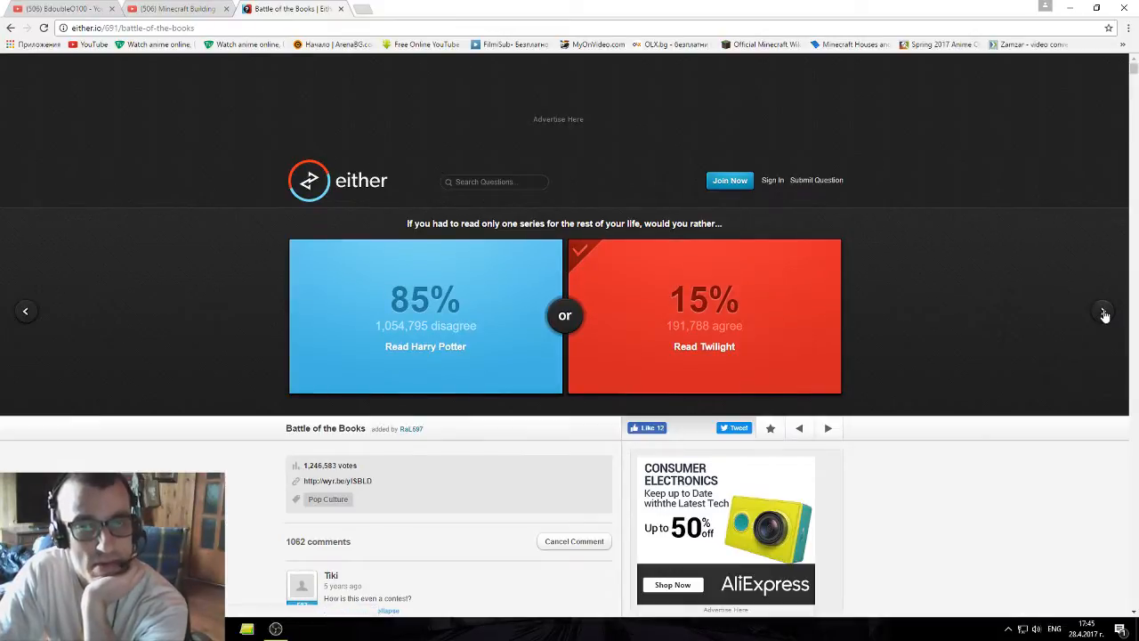
pyautogui.click(1104, 311)
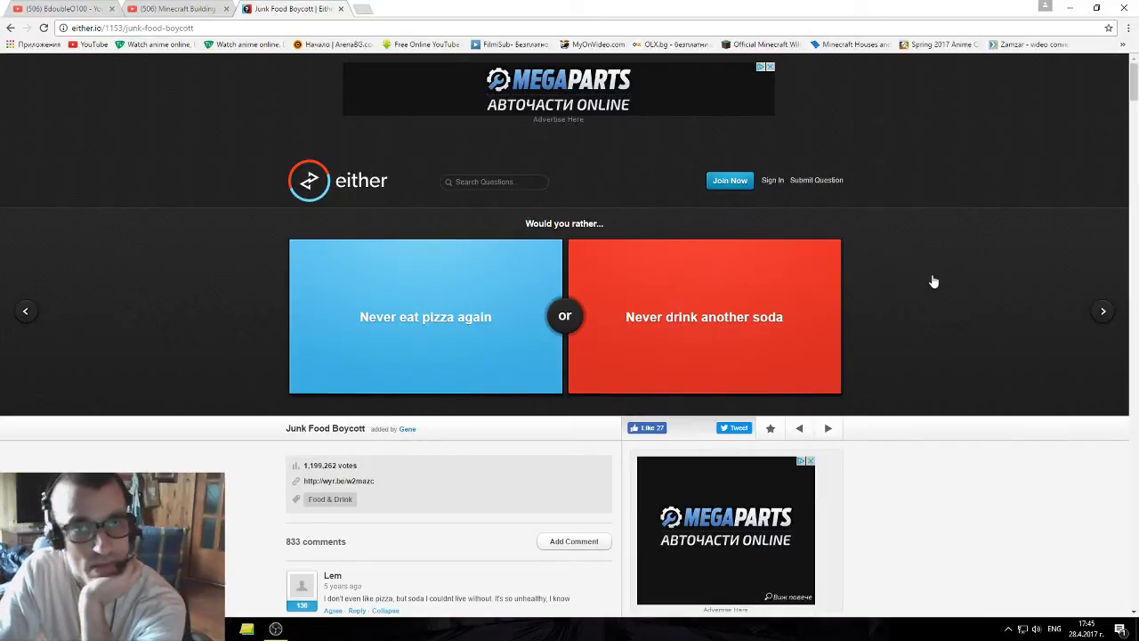
pyautogui.moveTo(964, 250)
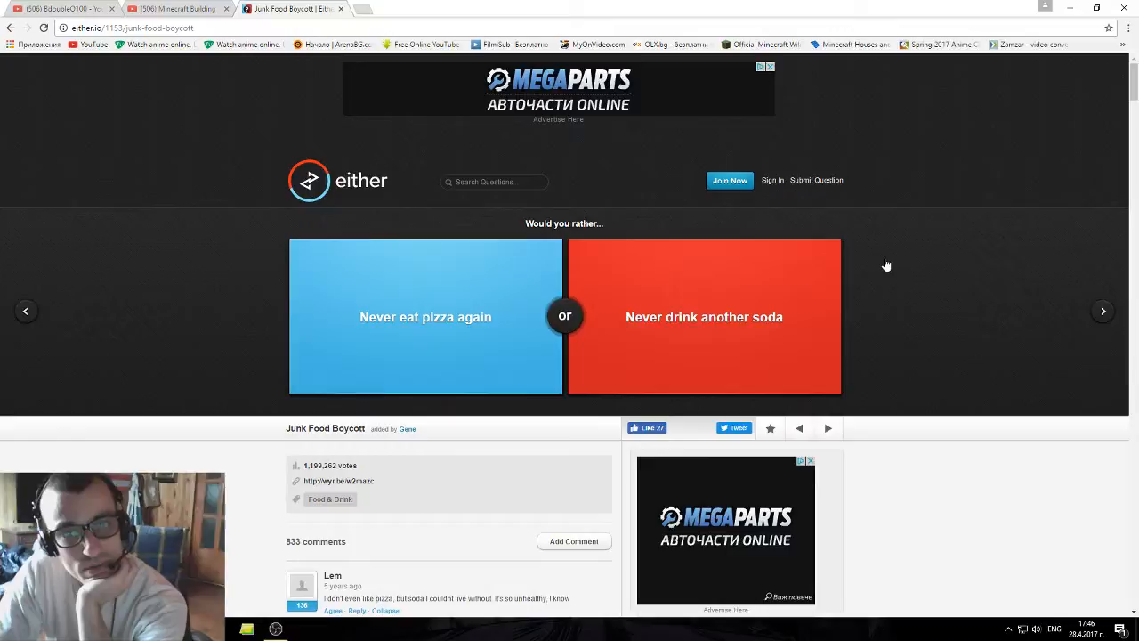
pyautogui.moveTo(734, 310)
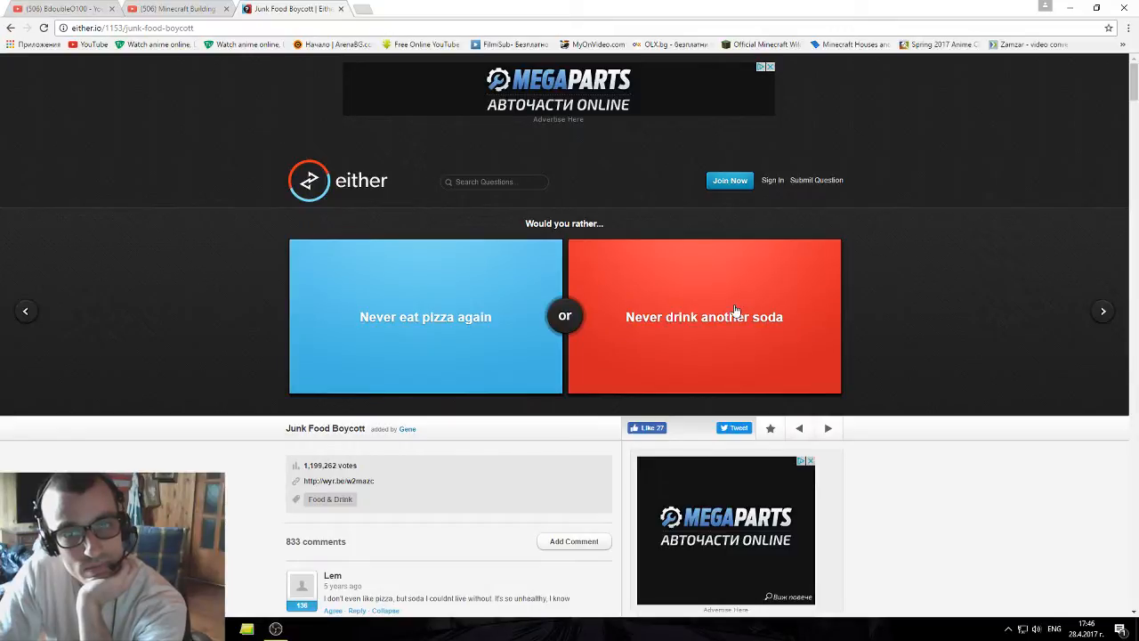
# Vote to never drink another soda (60%) and advance to the next question.
pyautogui.click(704, 316)
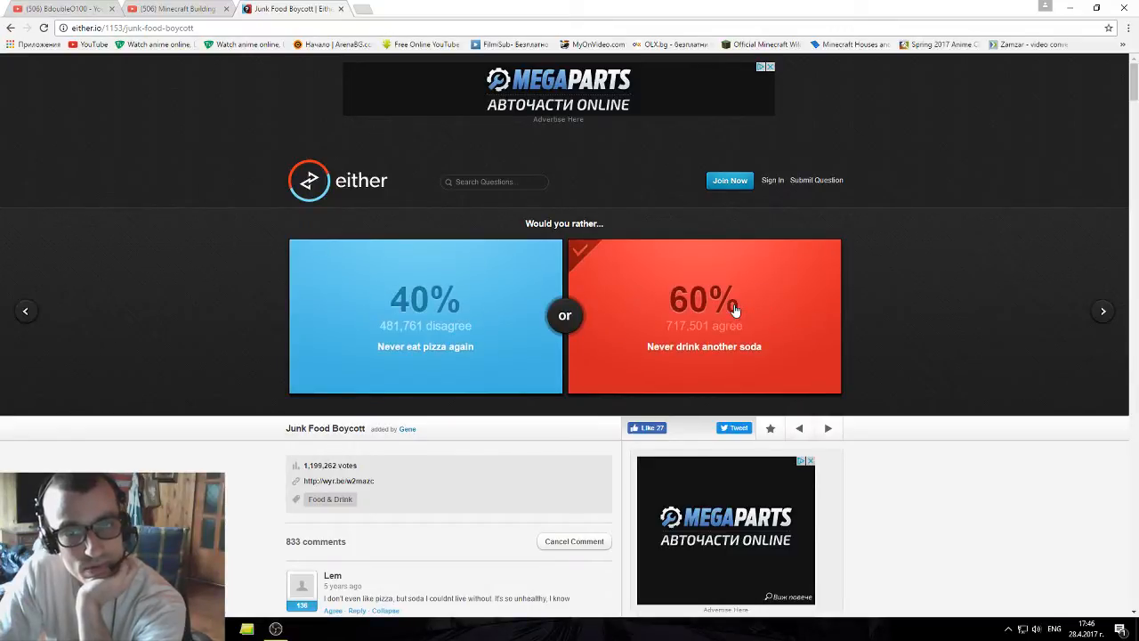
pyautogui.click(1103, 311)
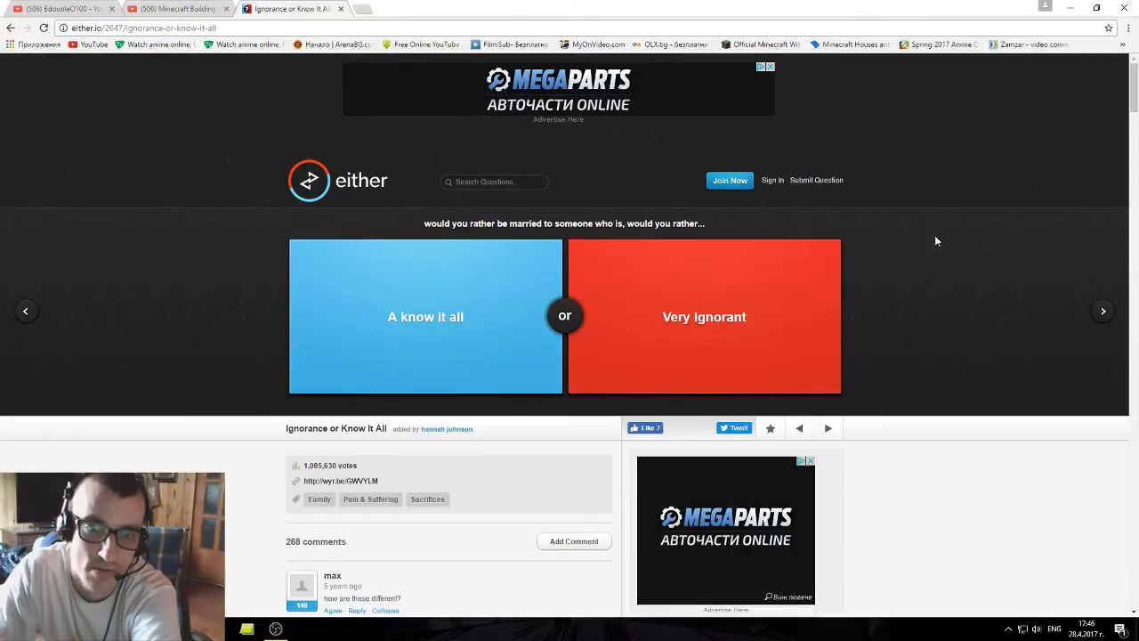
# Vote to marry a know-it-all (80%) and advance to the Jordan-or-LeBron question.
pyautogui.scroll(-3)
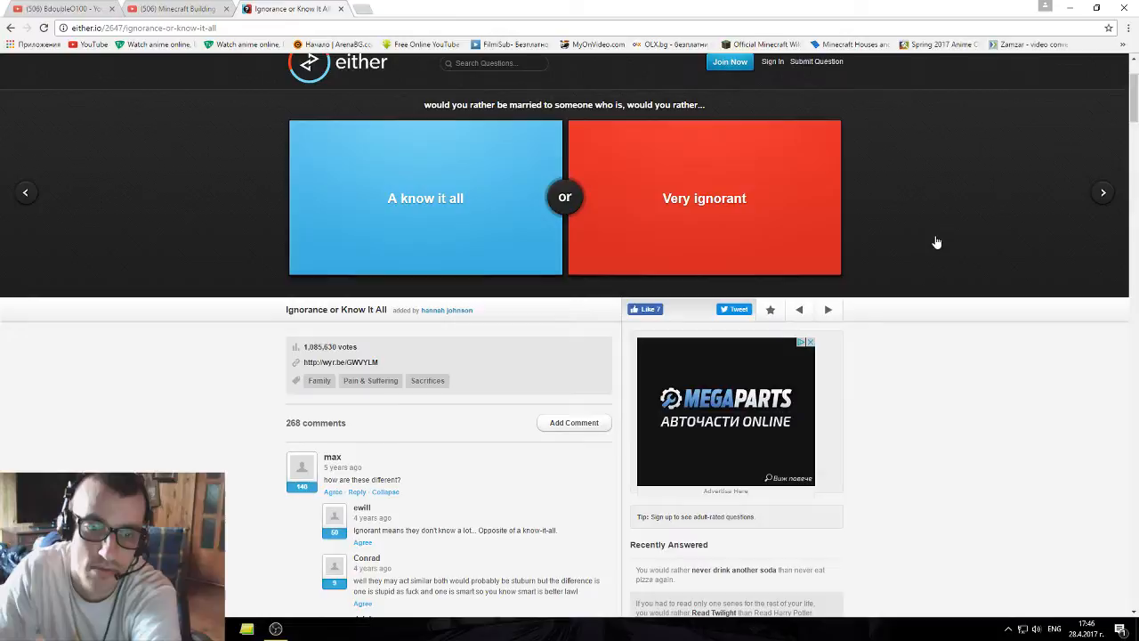
pyautogui.click(424, 198)
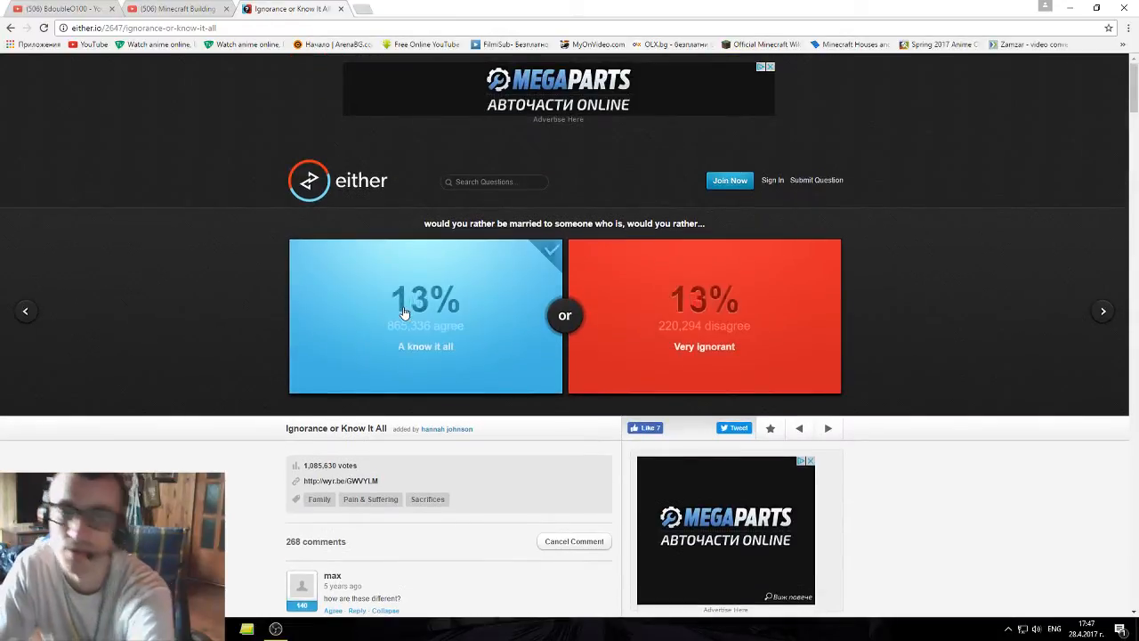
pyautogui.click(424, 315)
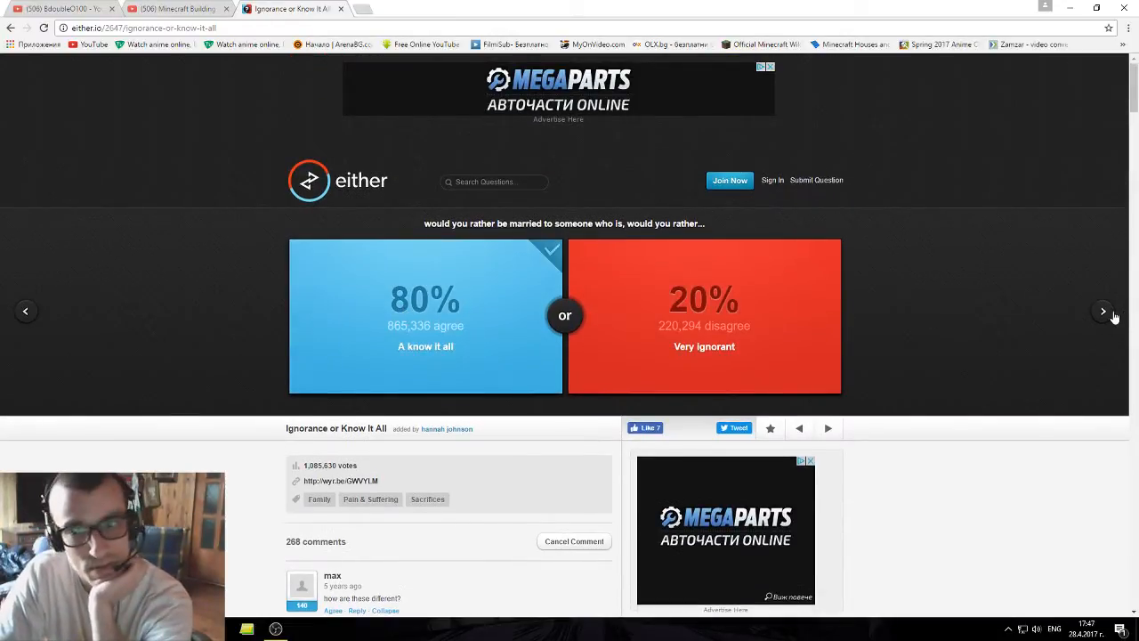
pyautogui.click(1102, 310)
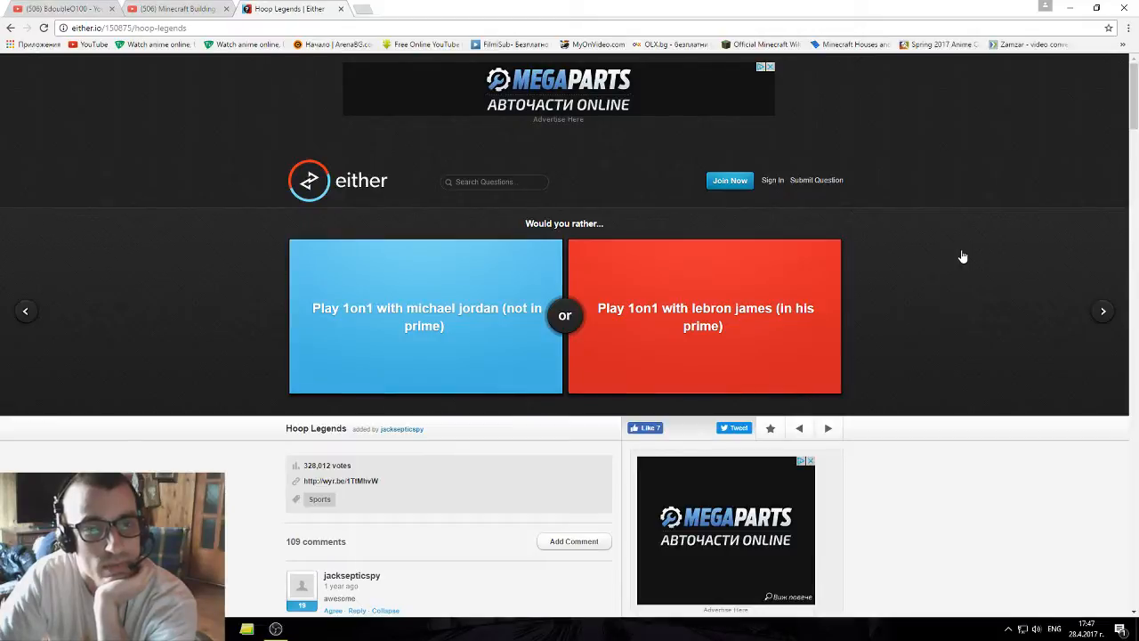
# Pick playing Michael Jordan not in his prime (66%) and advance to the emotion question.
pyautogui.click(425, 303)
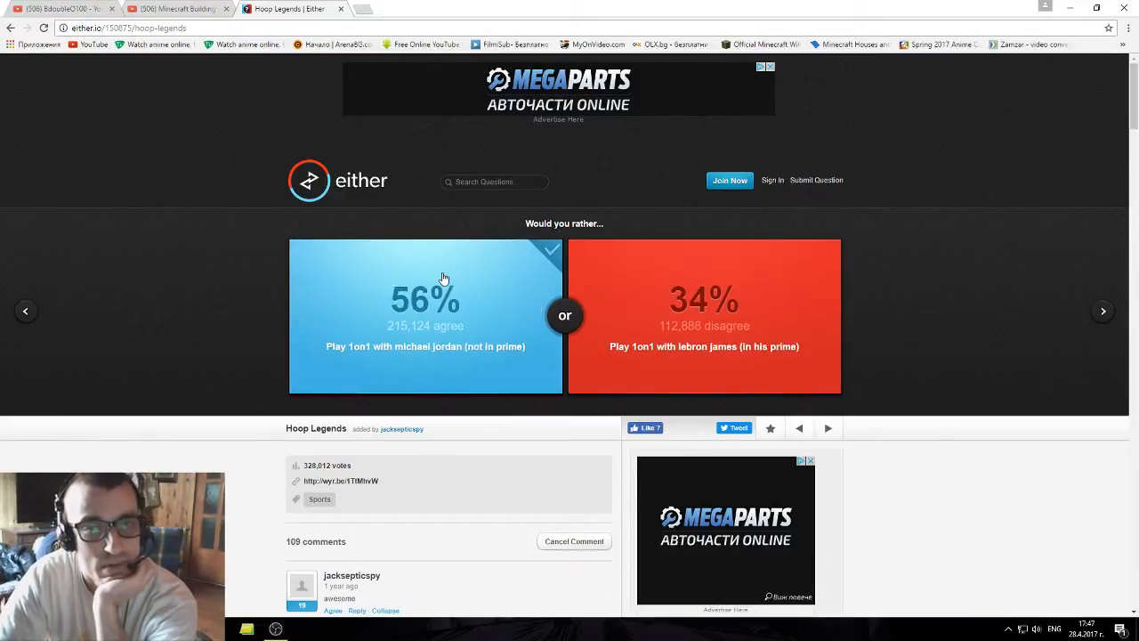
pyautogui.click(426, 315)
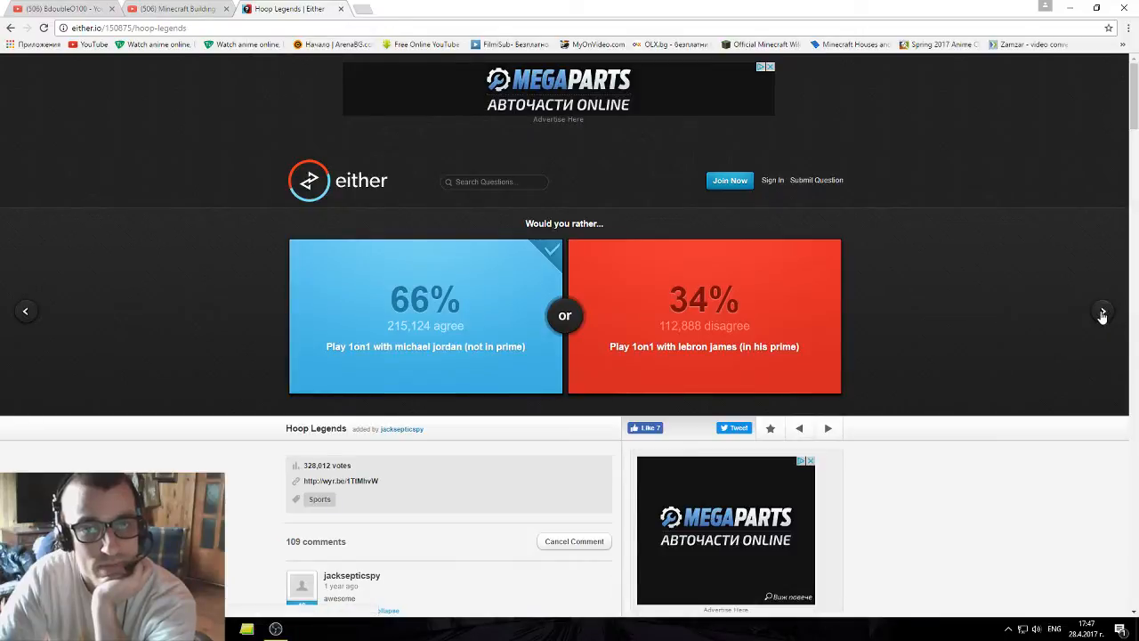
pyautogui.click(1101, 310)
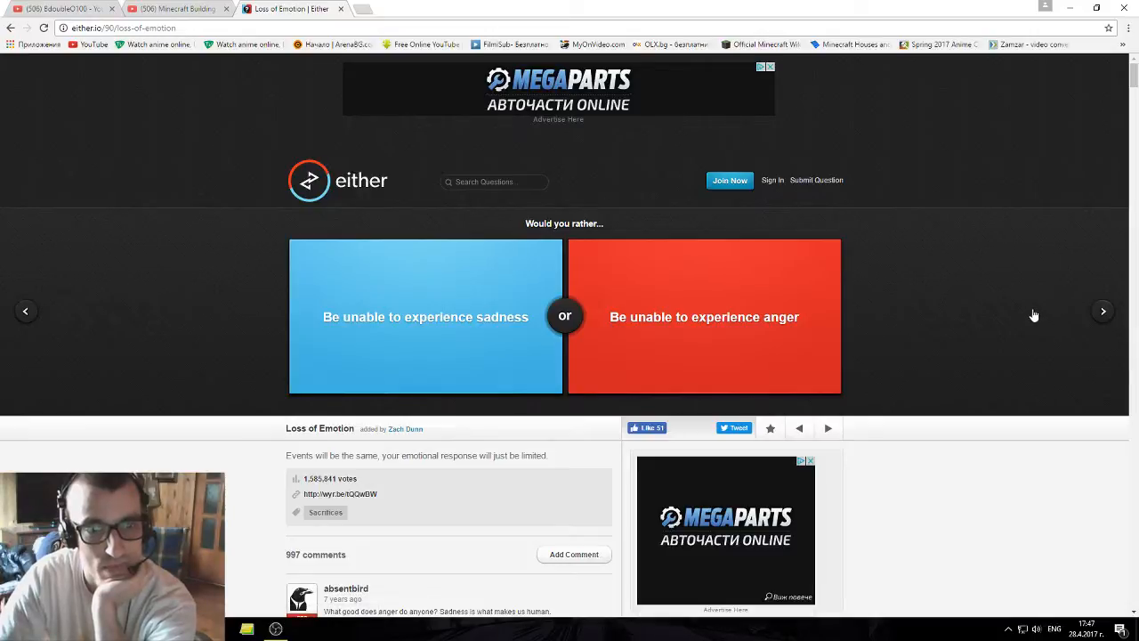
pyautogui.moveTo(607, 218)
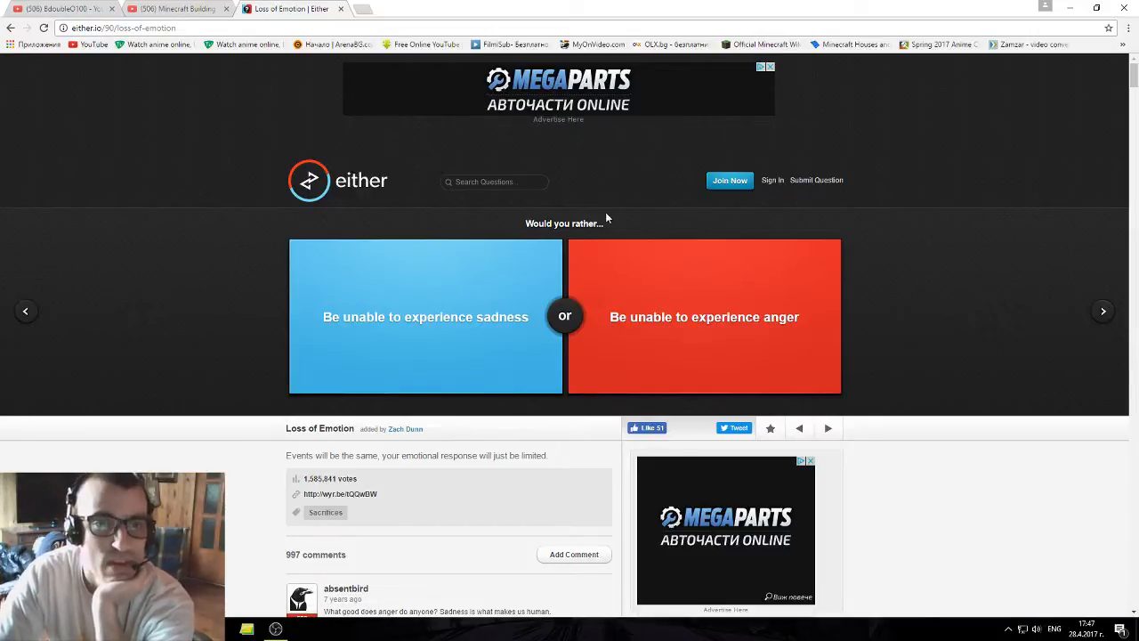
pyautogui.moveTo(676, 207)
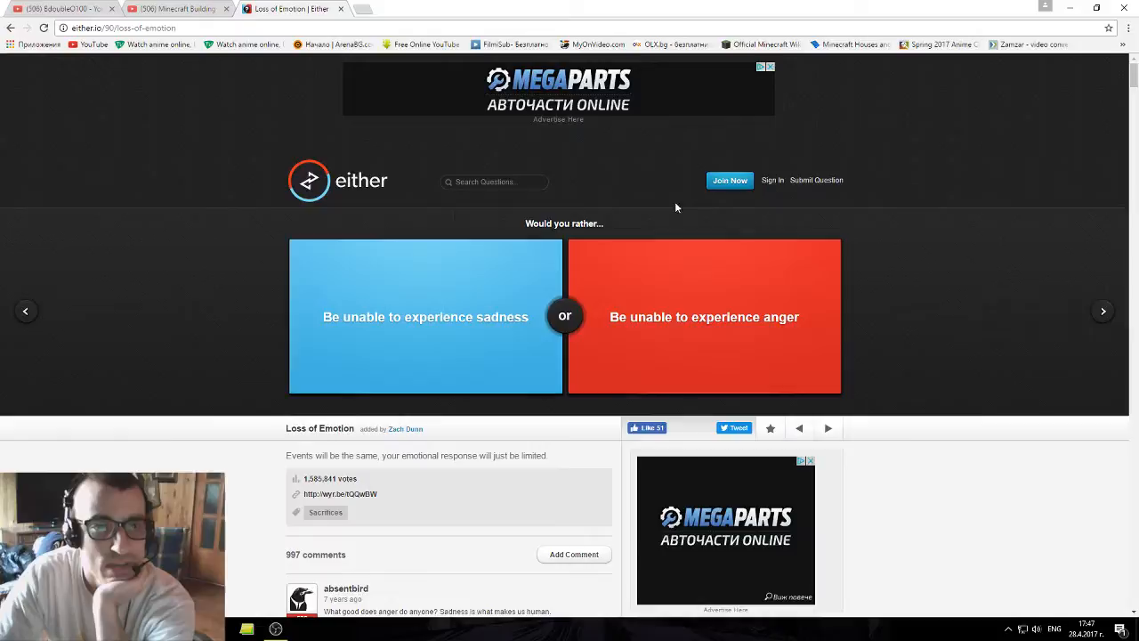
pyautogui.moveTo(618, 245)
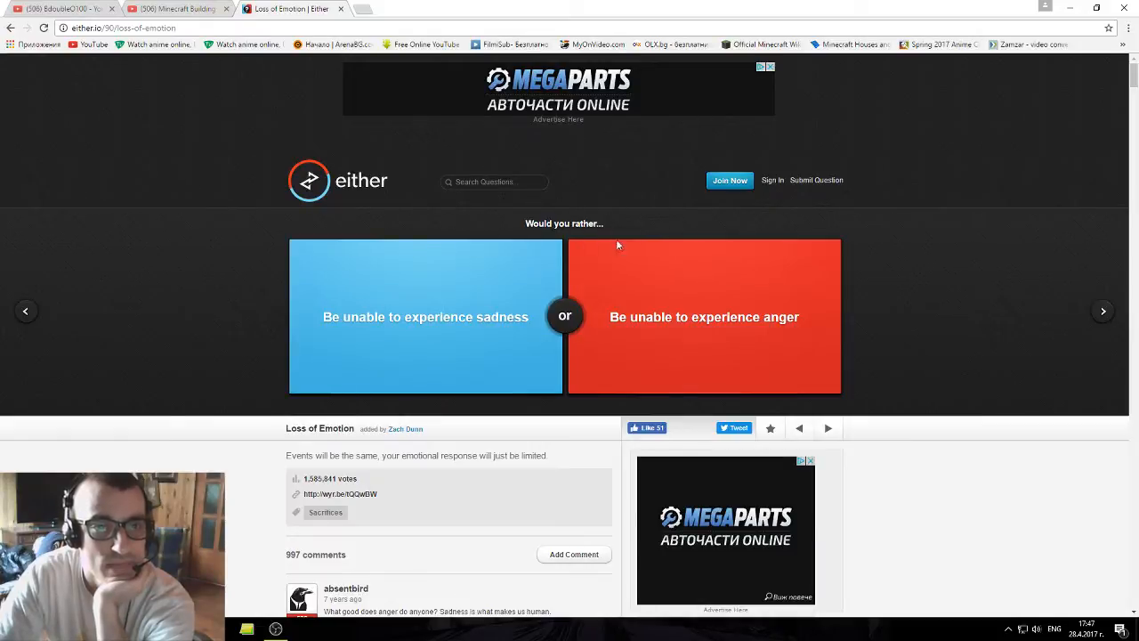
pyautogui.moveTo(312, 394)
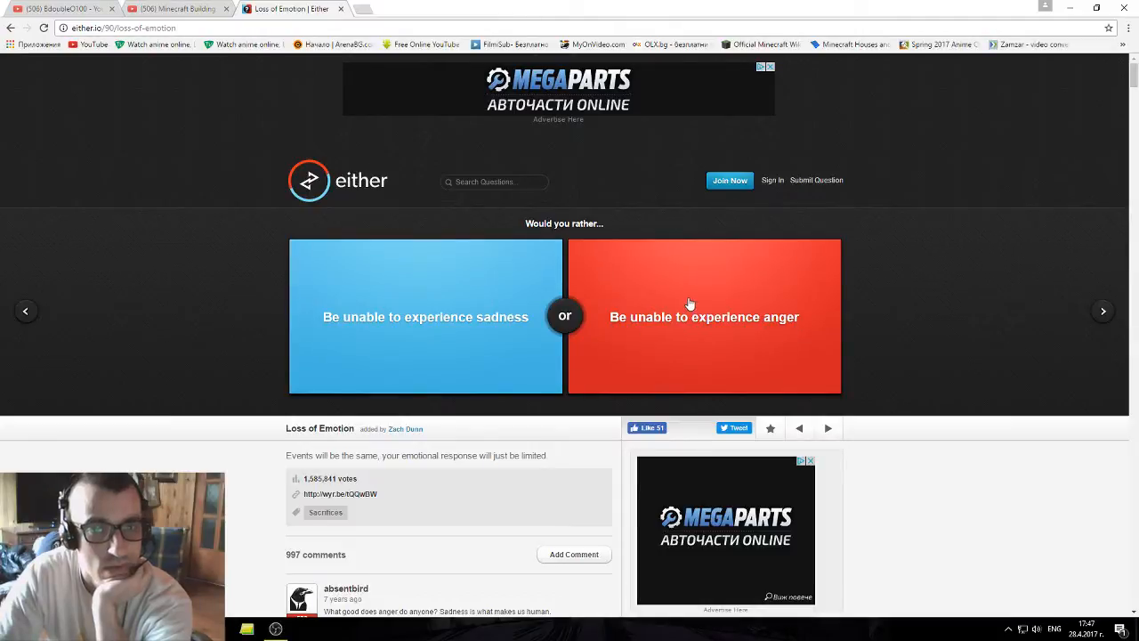
# Vote to be unable to experience anger (47%) and advance to the next question.
pyautogui.click(703, 316)
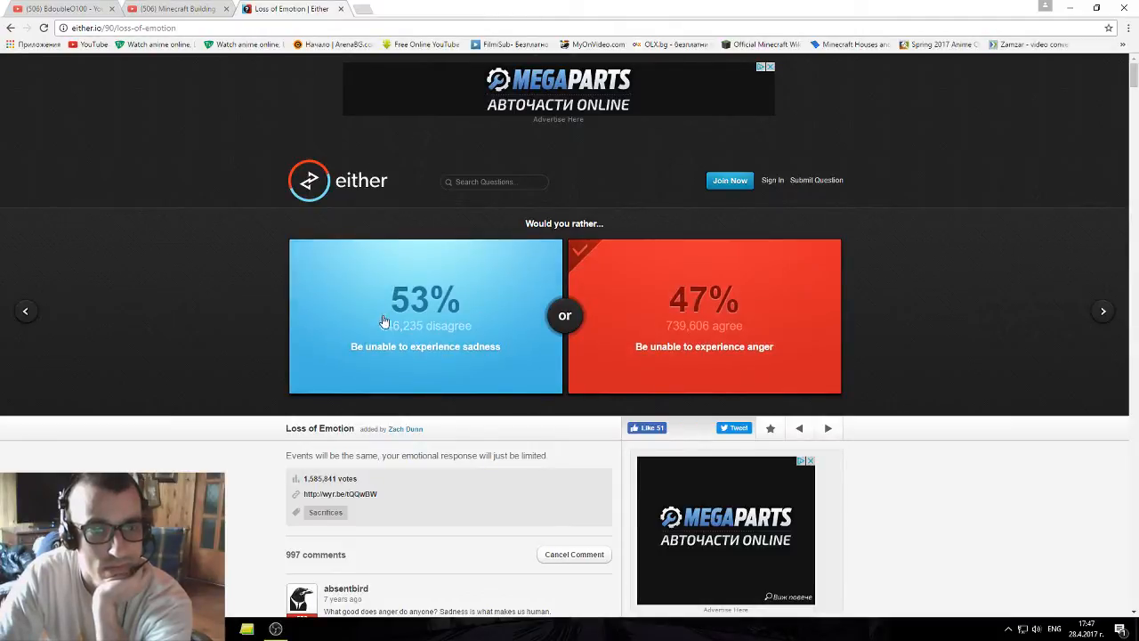
pyautogui.click(1102, 311)
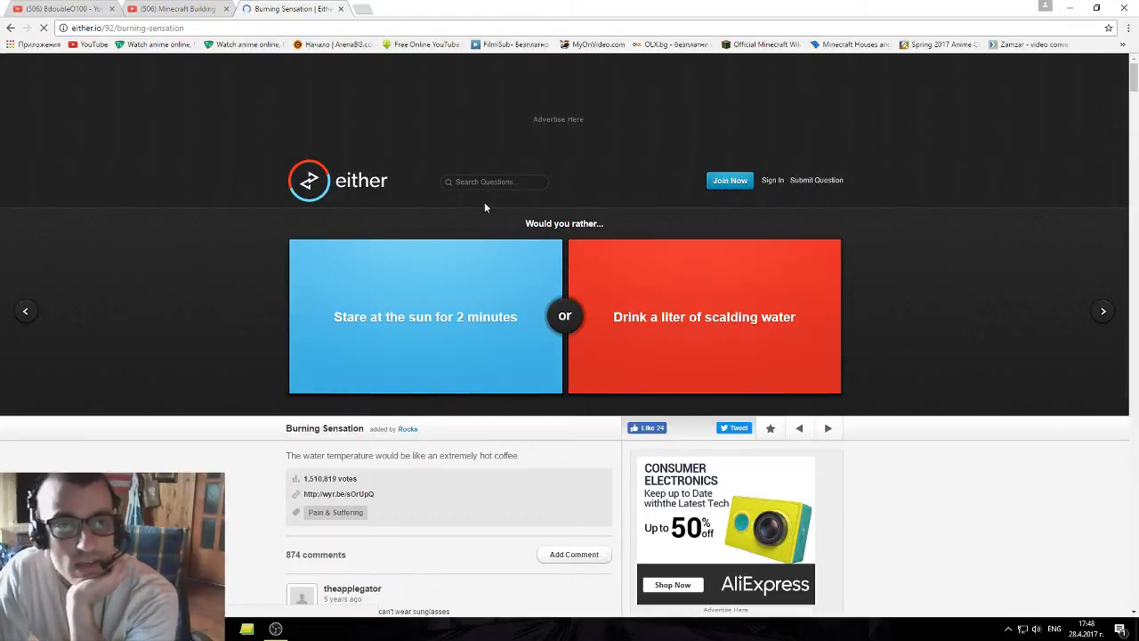
pyautogui.moveTo(472, 217)
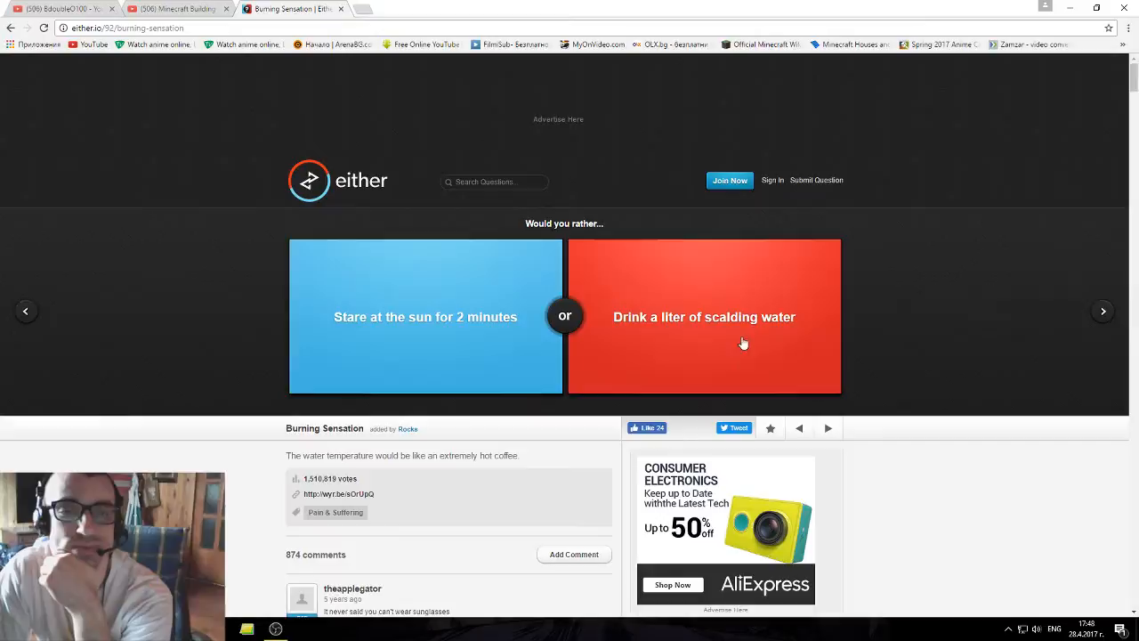
pyautogui.moveTo(698, 295)
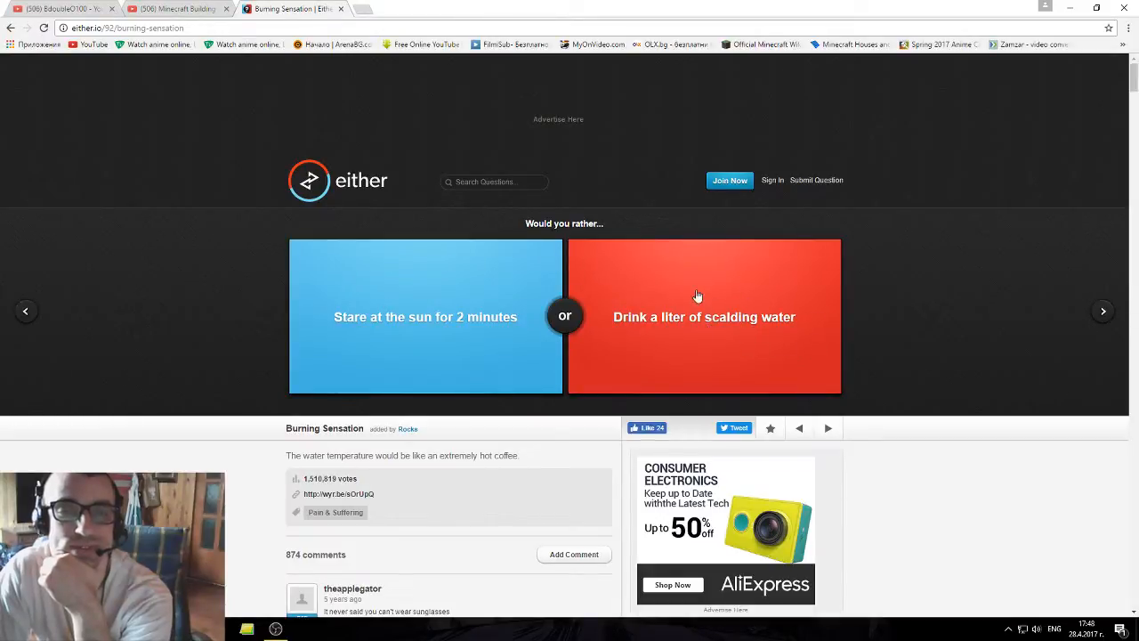
pyautogui.moveTo(488, 334)
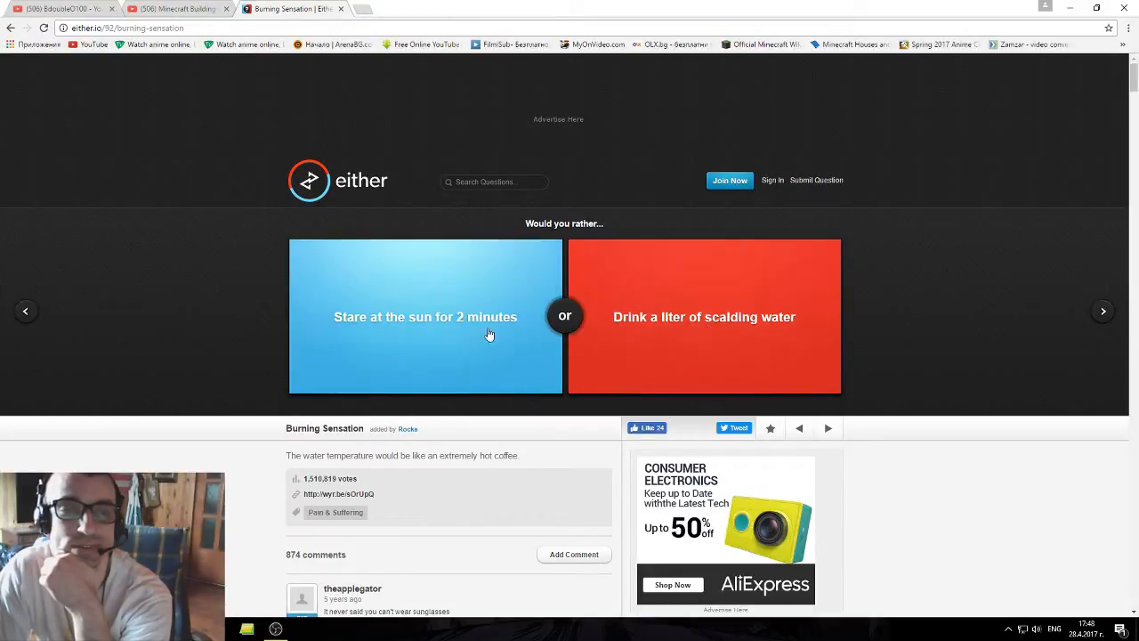
# Vote to stare at the sun for 2 minutes (62%) and scroll down to the comments.
pyautogui.click(425, 317)
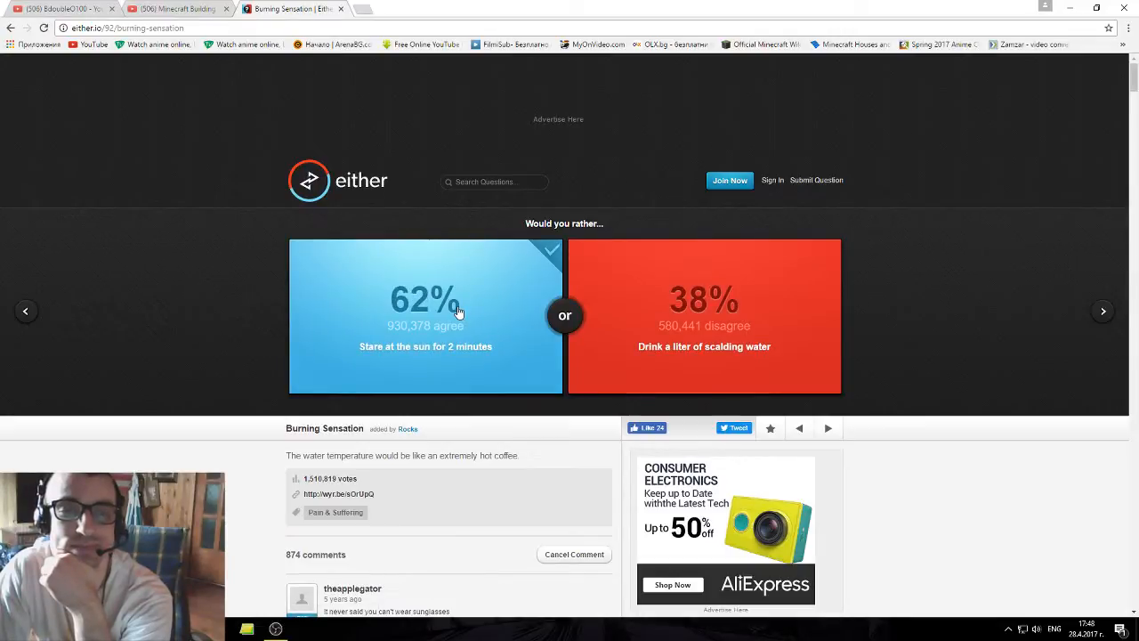
pyautogui.scroll(-3)
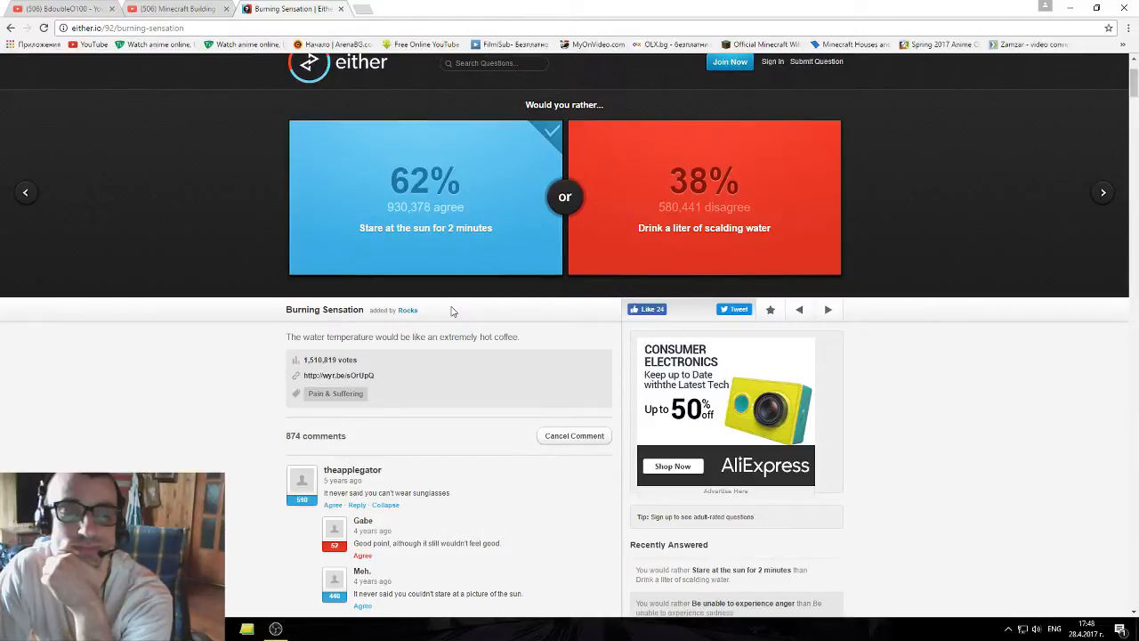
pyautogui.scroll(-3)
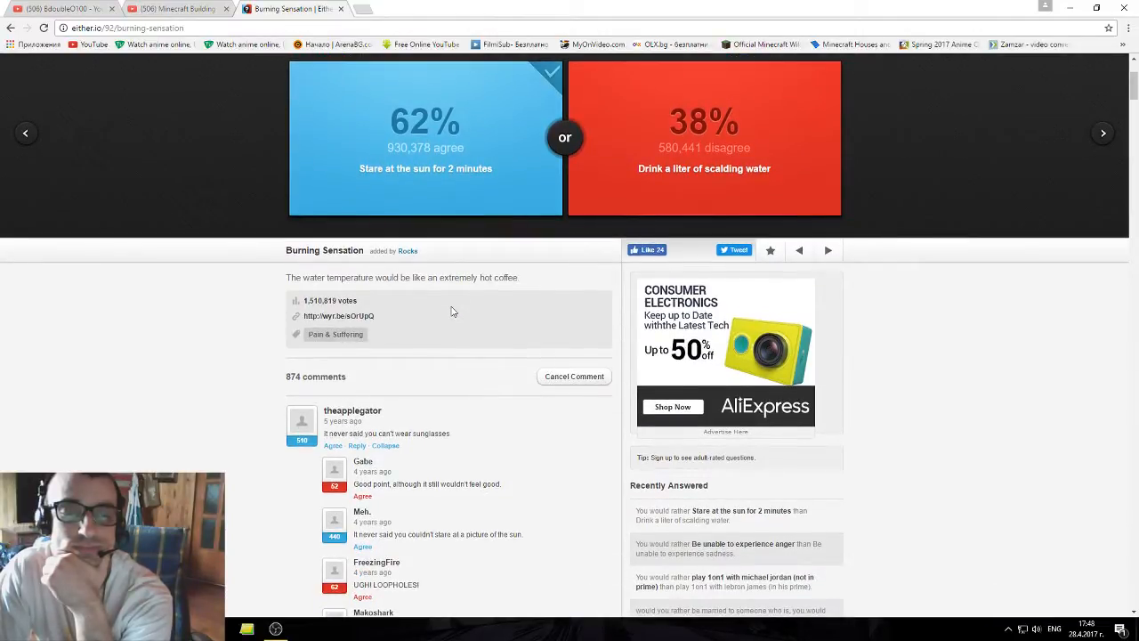